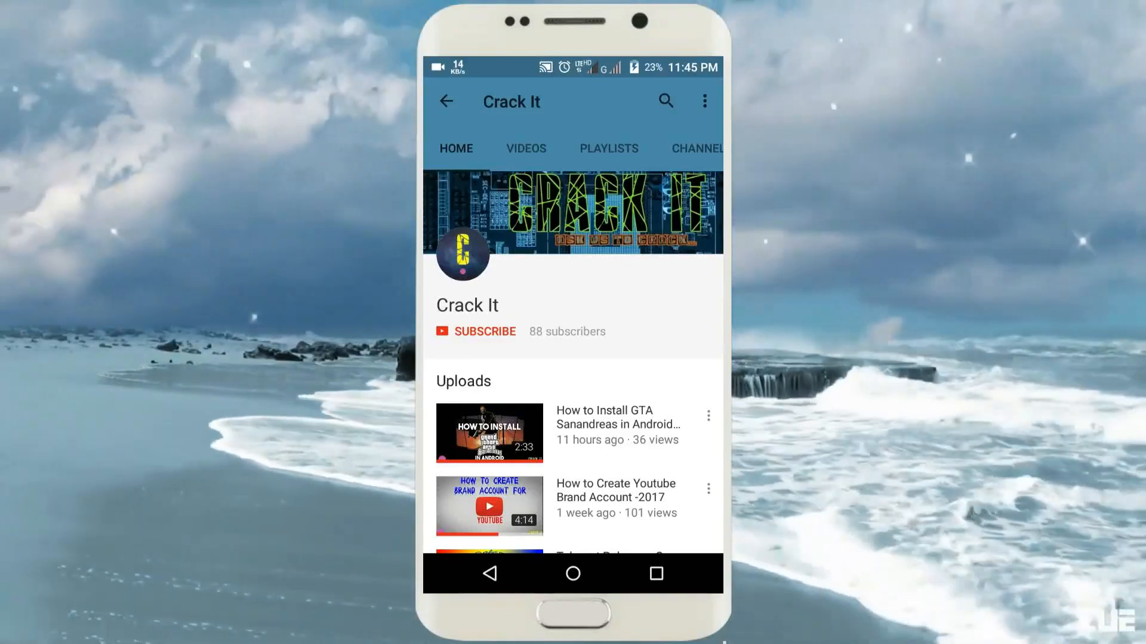
click(473, 332)
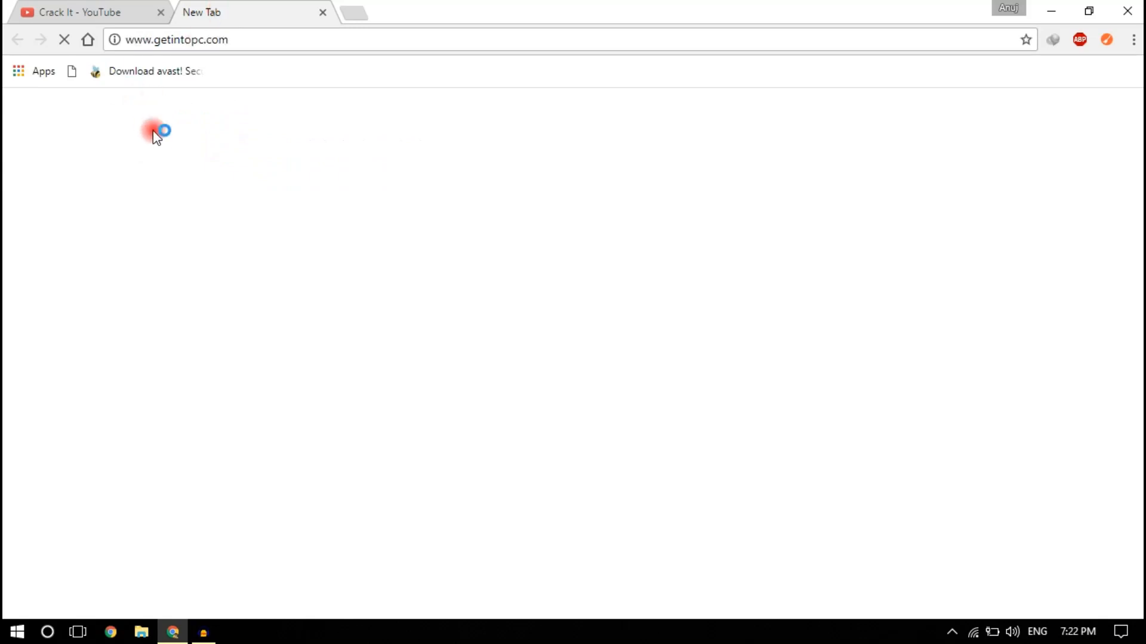
mouse_move(346, 358)
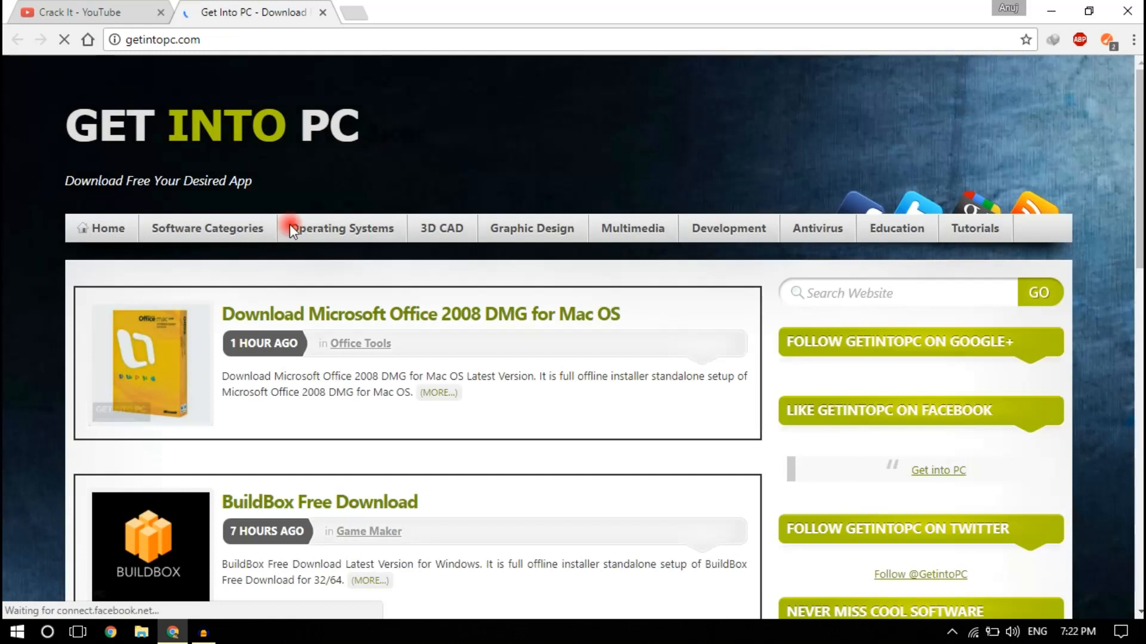
Let Get Into PC load, point at Operating Systems in the menu, and scroll the home page.
click(341, 228)
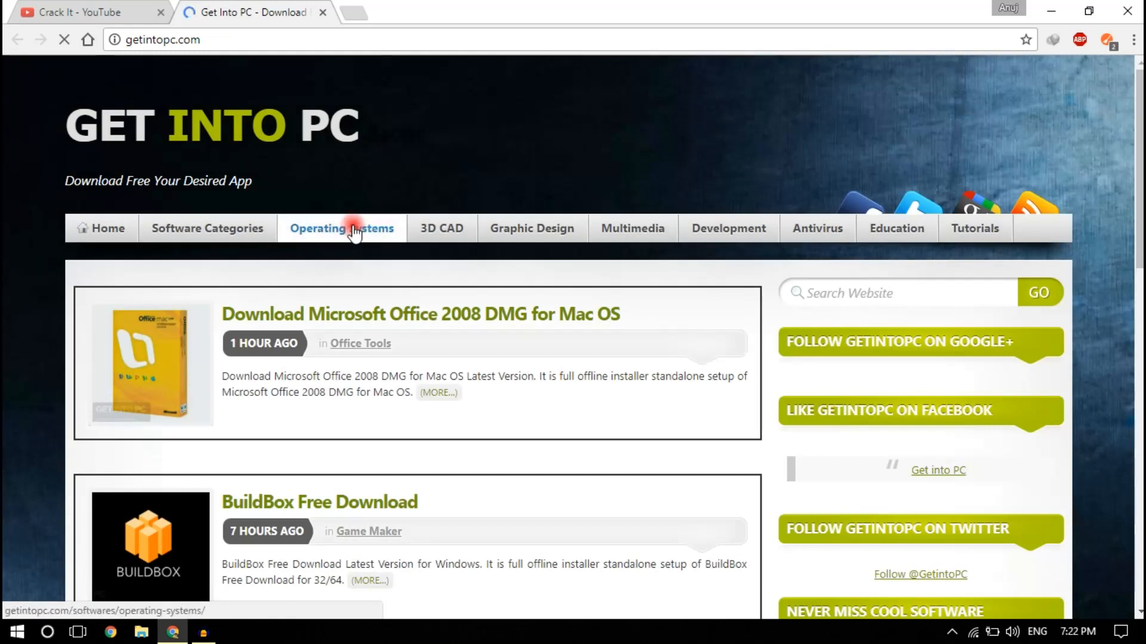
click(340, 227)
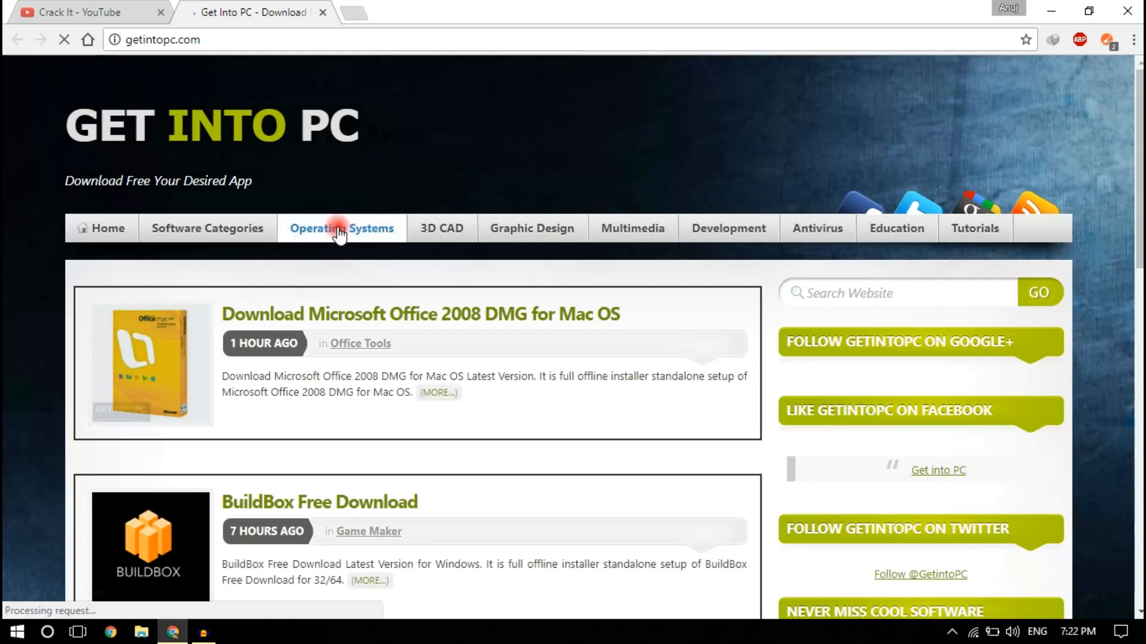
click(340, 228)
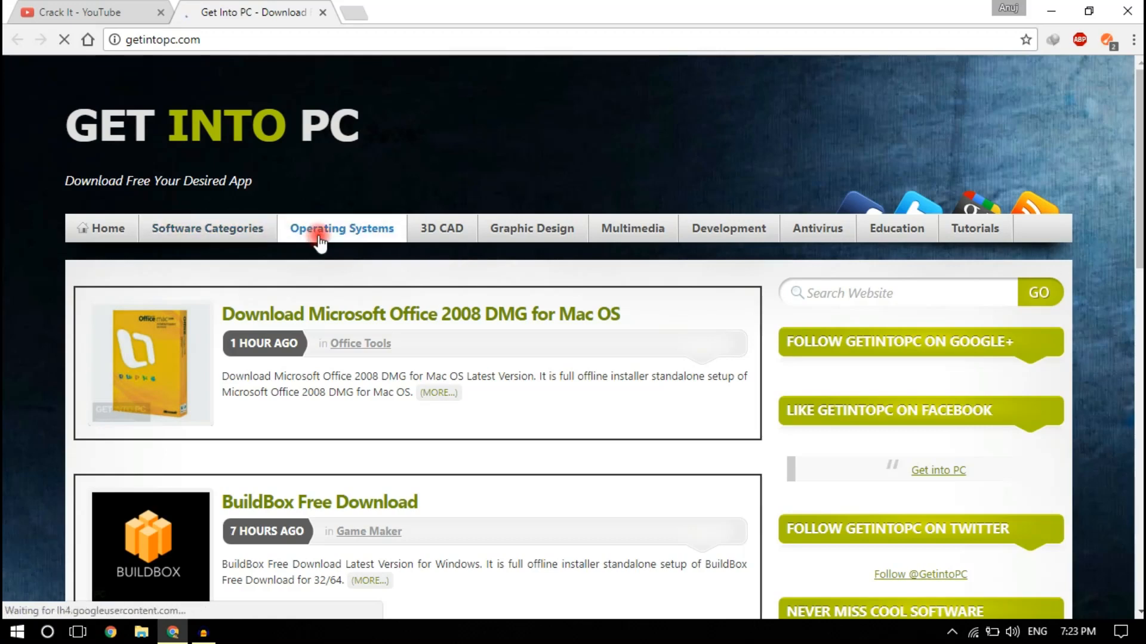
scroll(down, 3)
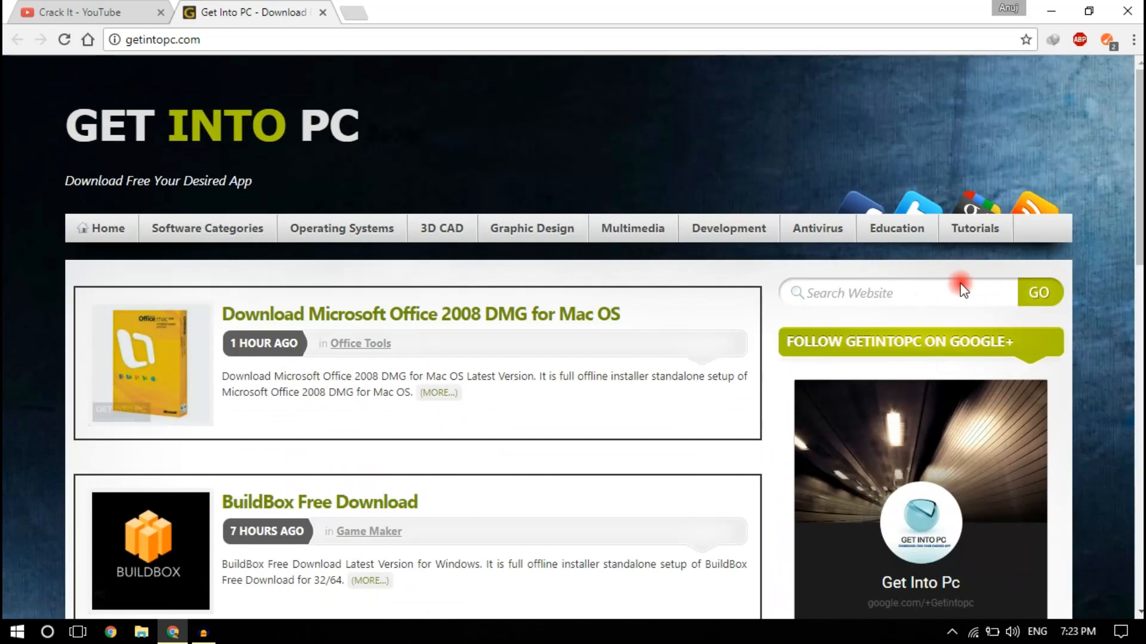
Search Get Into PC for 'photoshop' and scroll the 138 results.
click(892, 292)
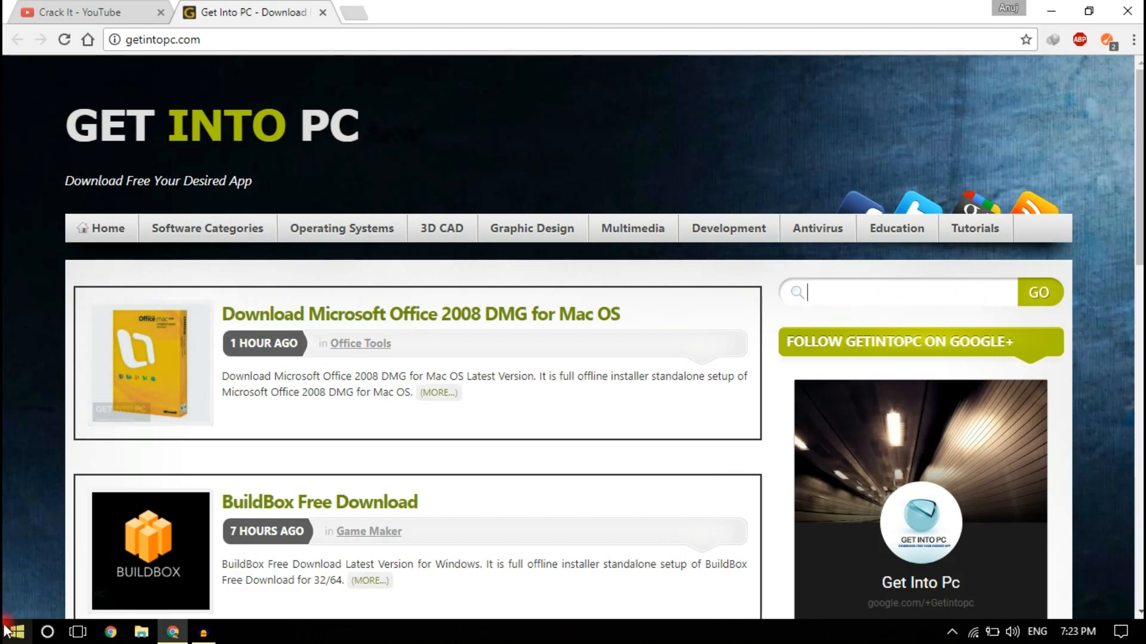
text(photo)
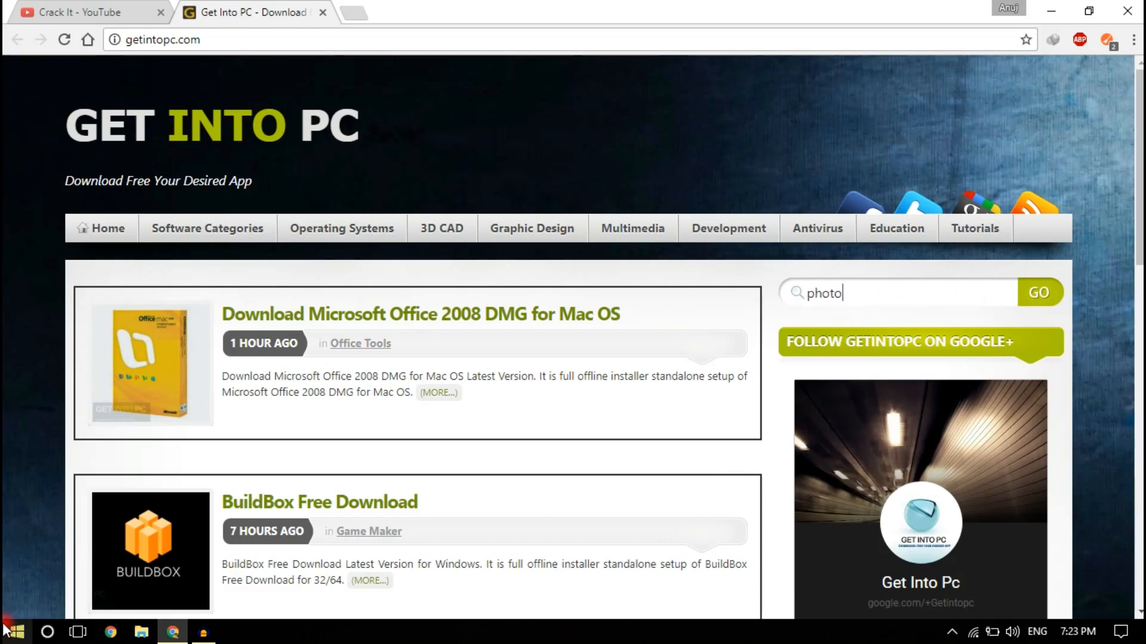
text(shop)
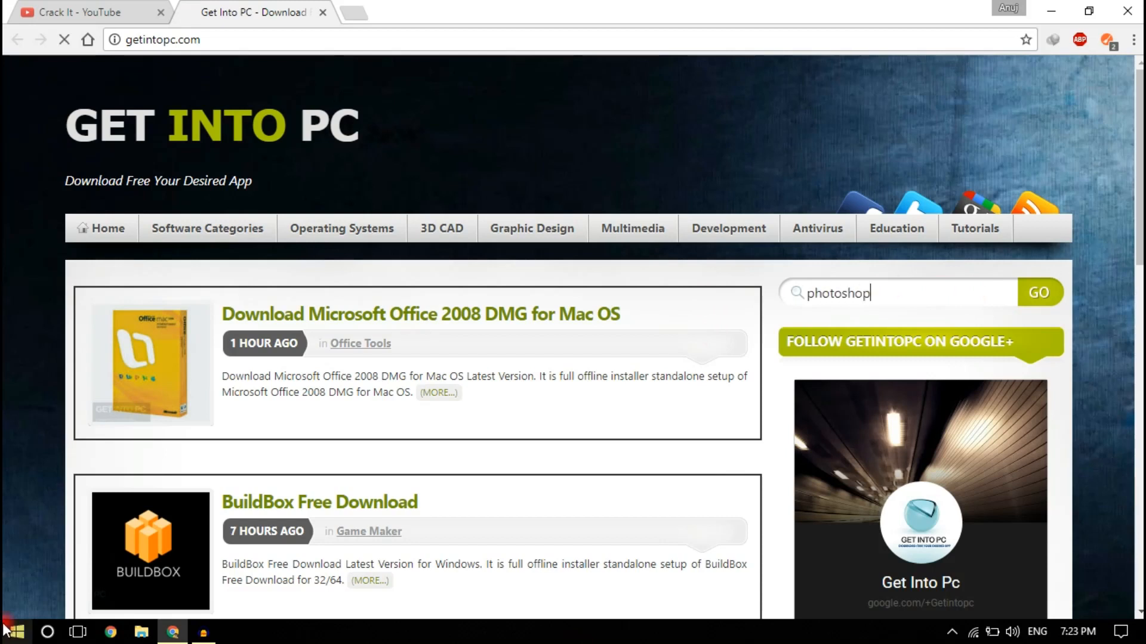
click(1038, 292)
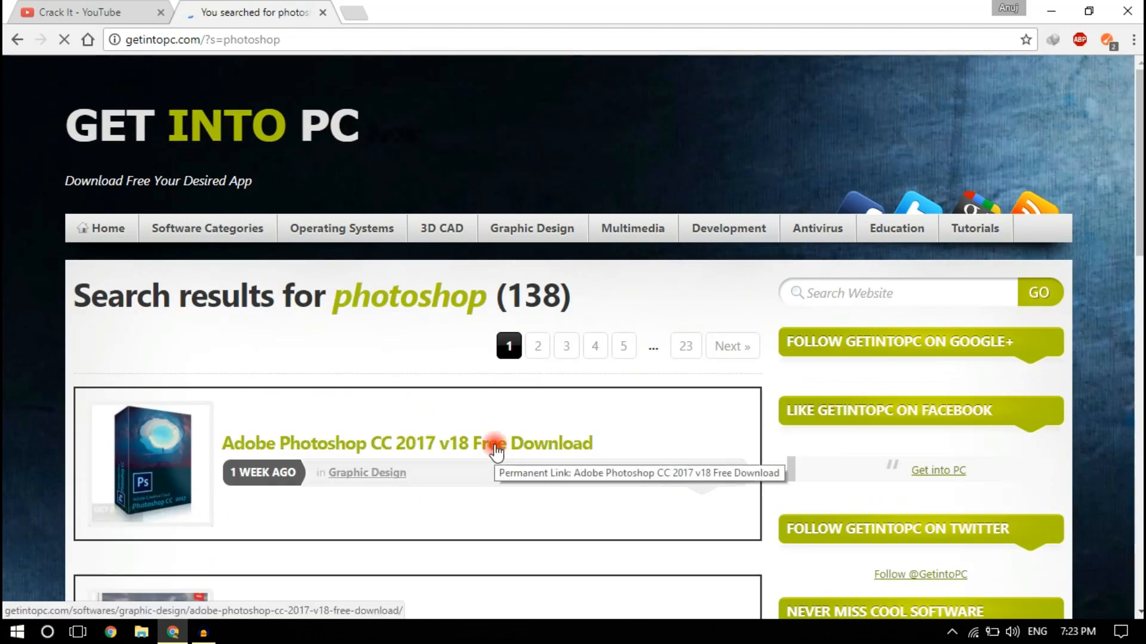
scroll(down, 3)
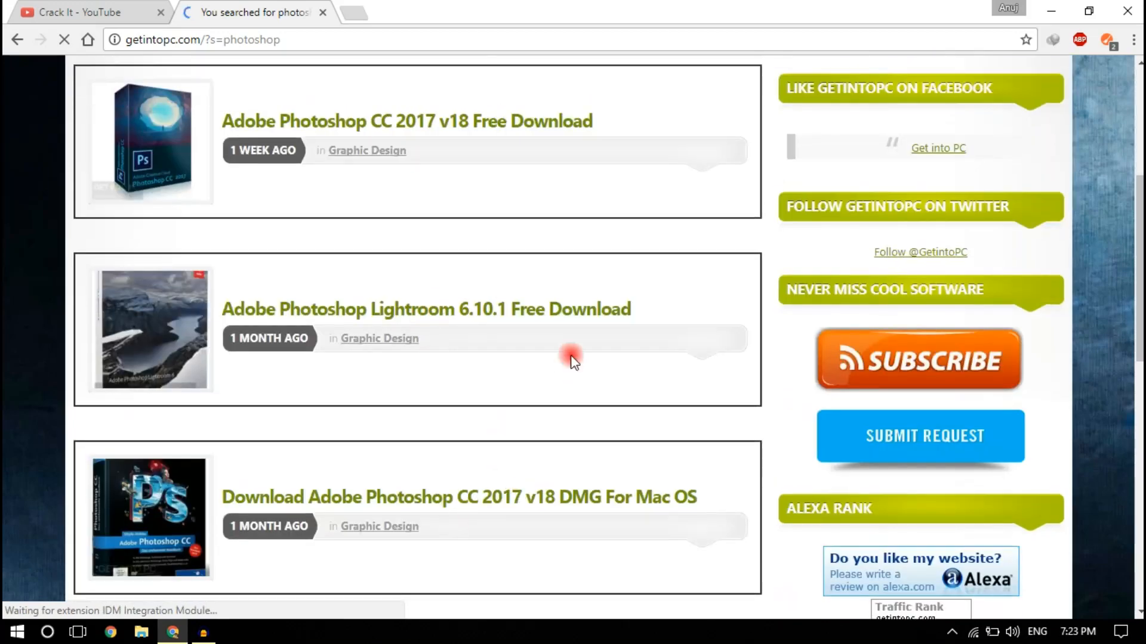
scroll(up, 3)
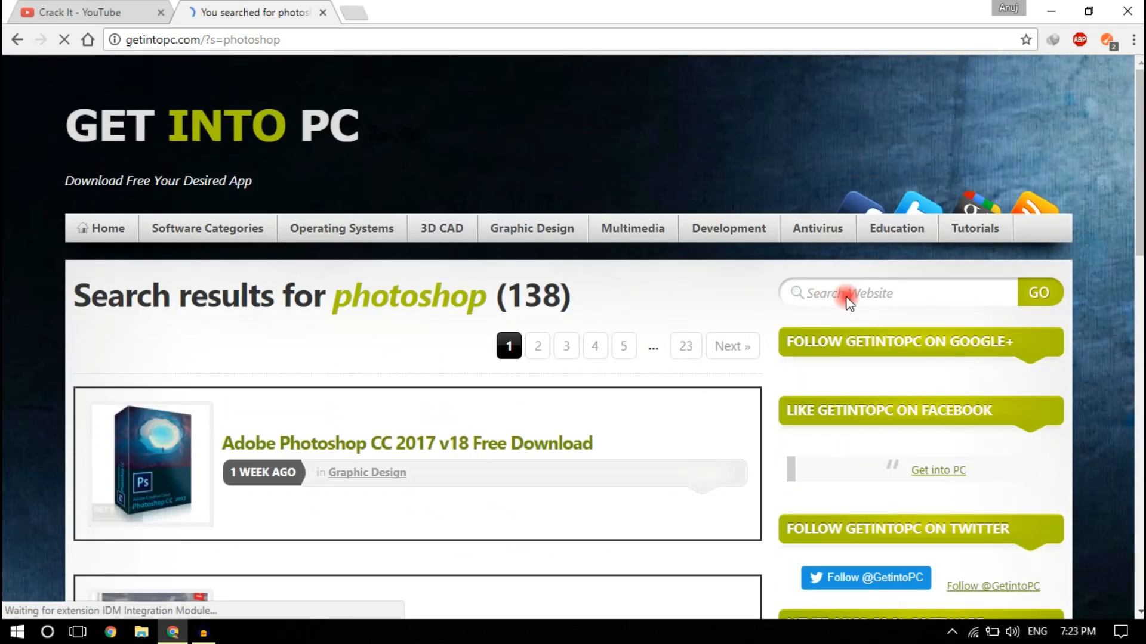
Search the site for 'adobe after effects' and scroll through its 94 results.
click(898, 292)
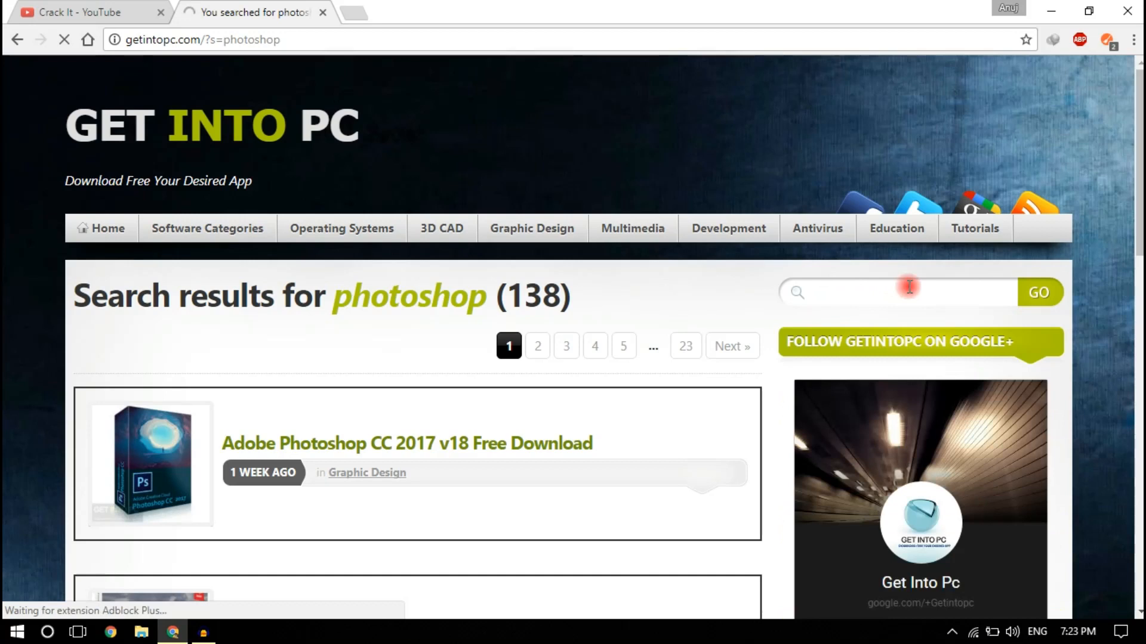
text(a)
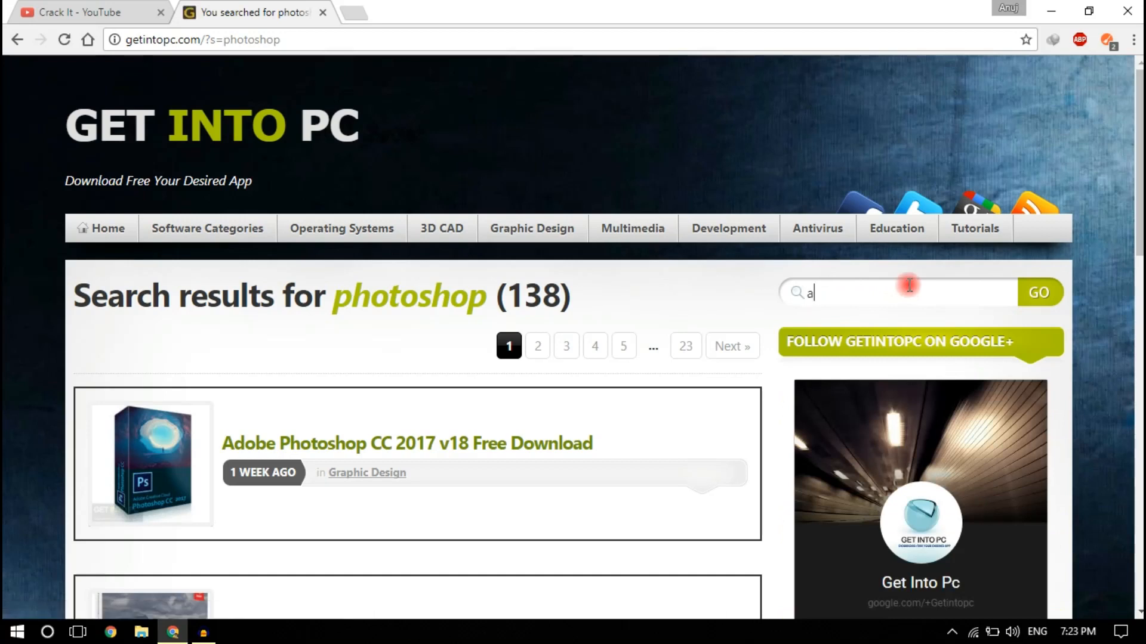
text(dob)
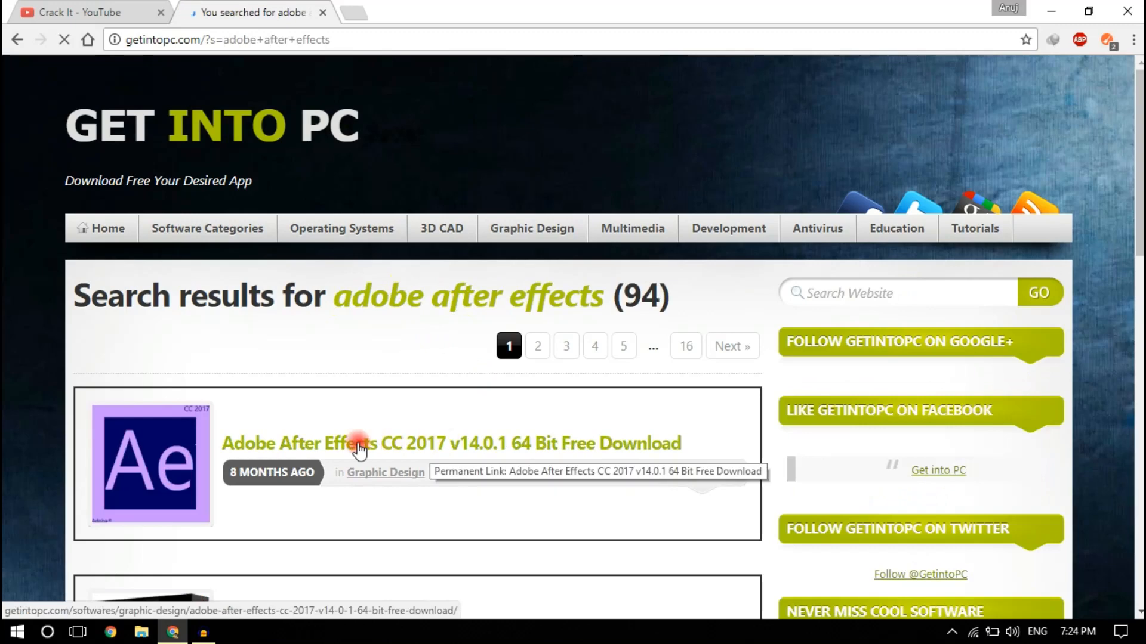
click(358, 443)
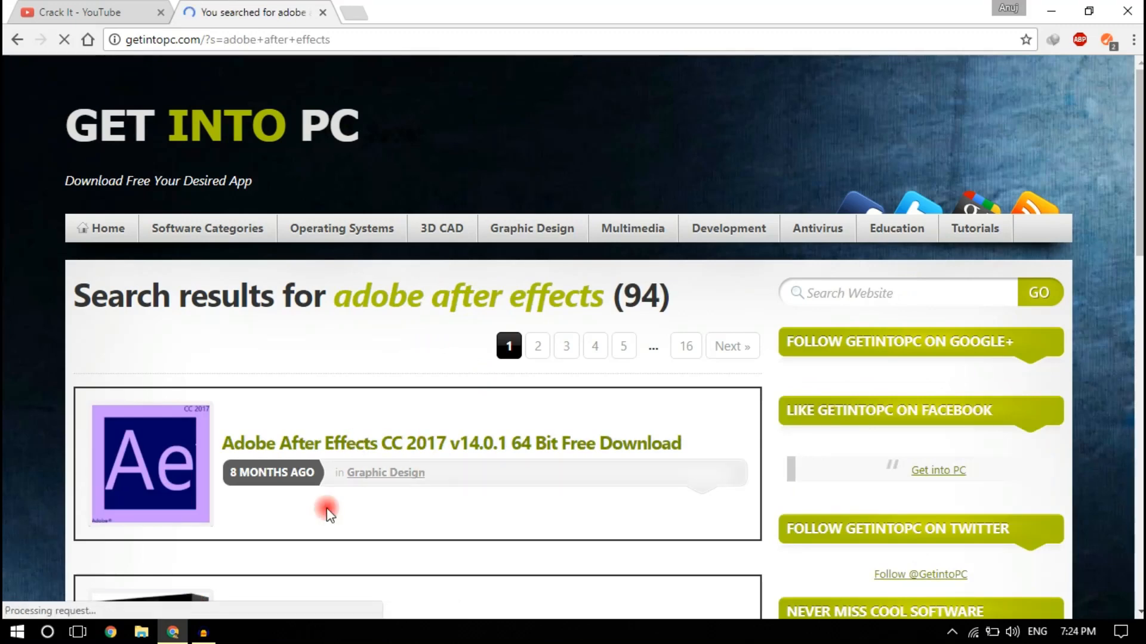
scroll(down, 3)
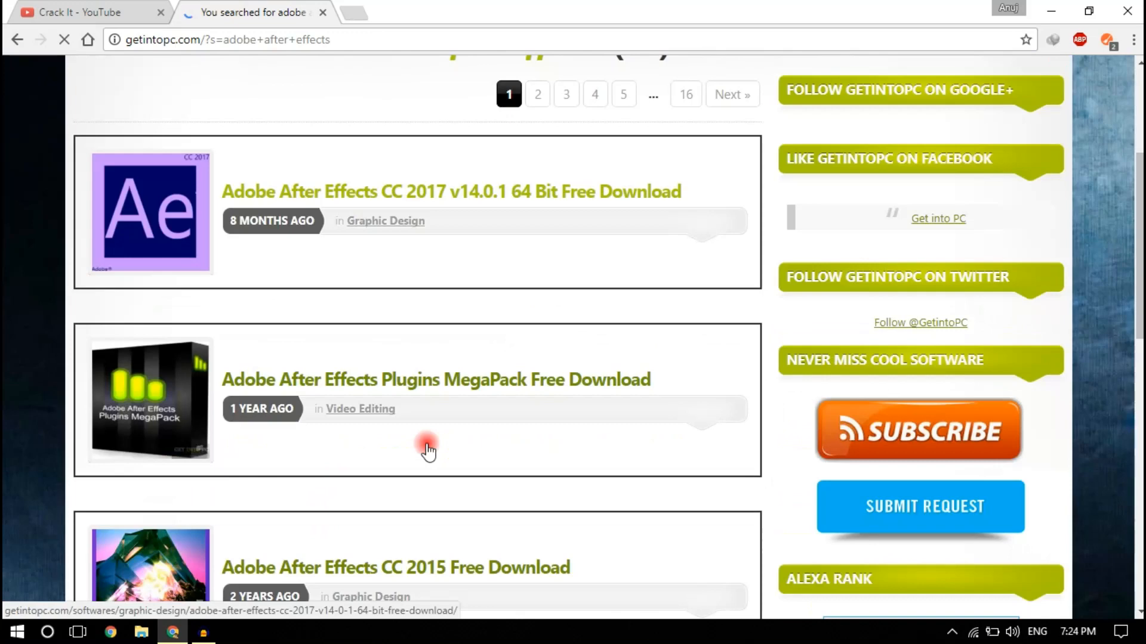
scroll(down, 3)
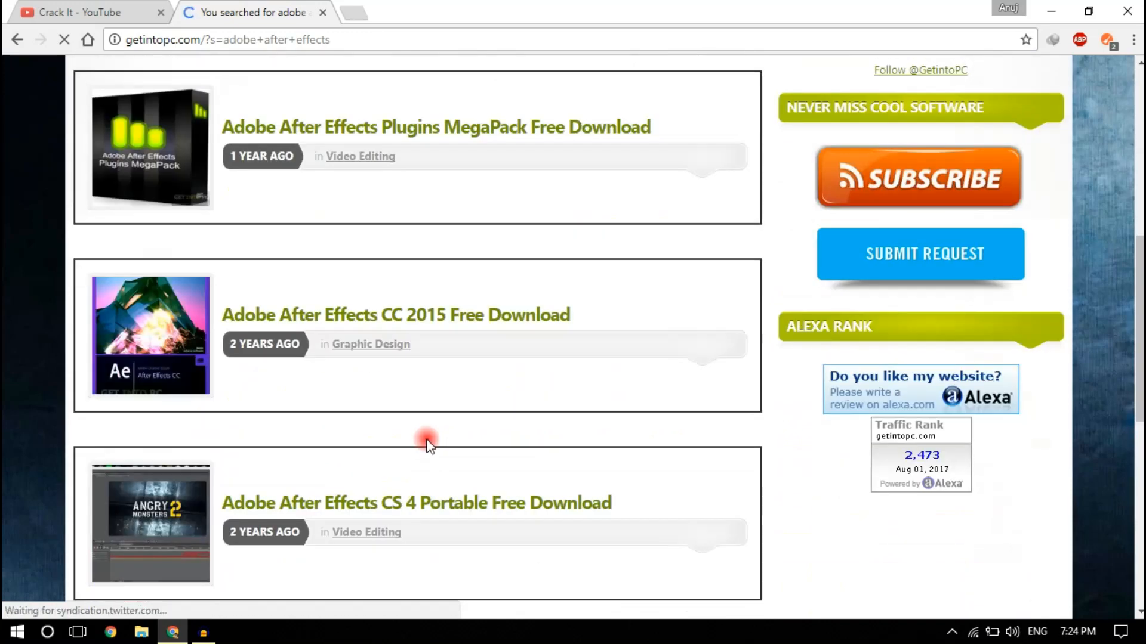
scroll(down, 3)
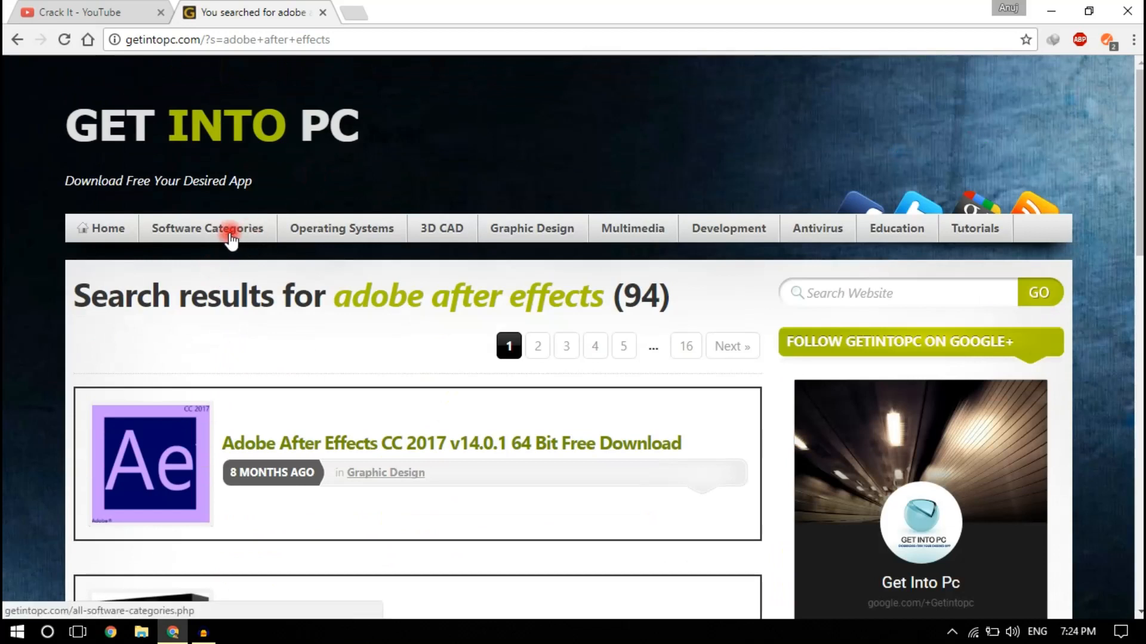
mouse_move(247, 252)
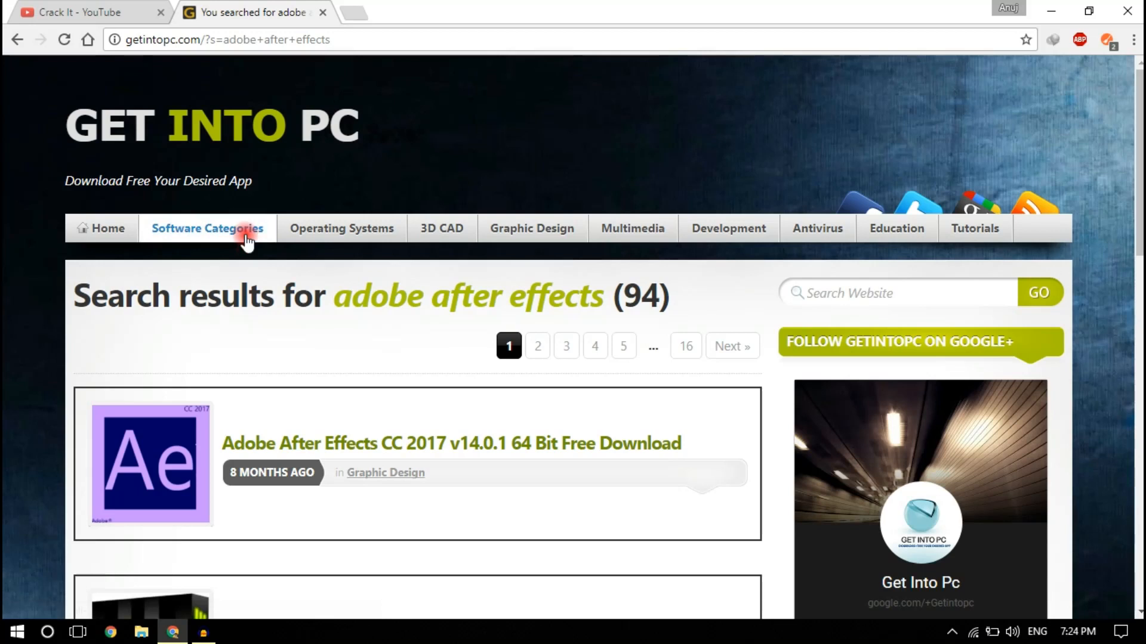
Open Software Categories and scroll the category list with post counts.
click(207, 228)
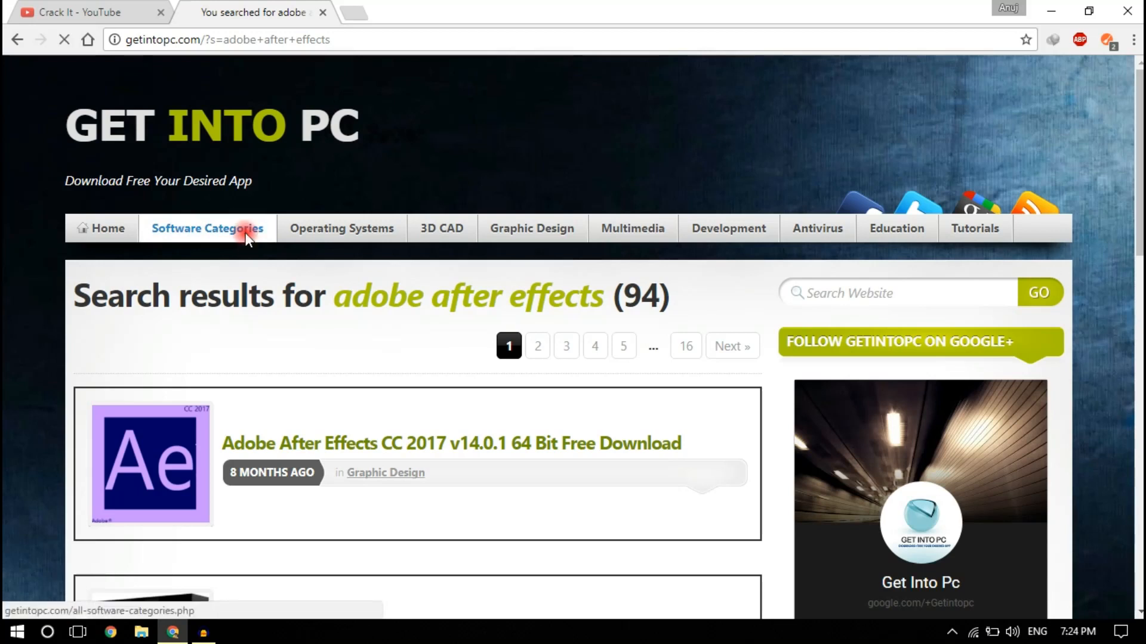
click(207, 228)
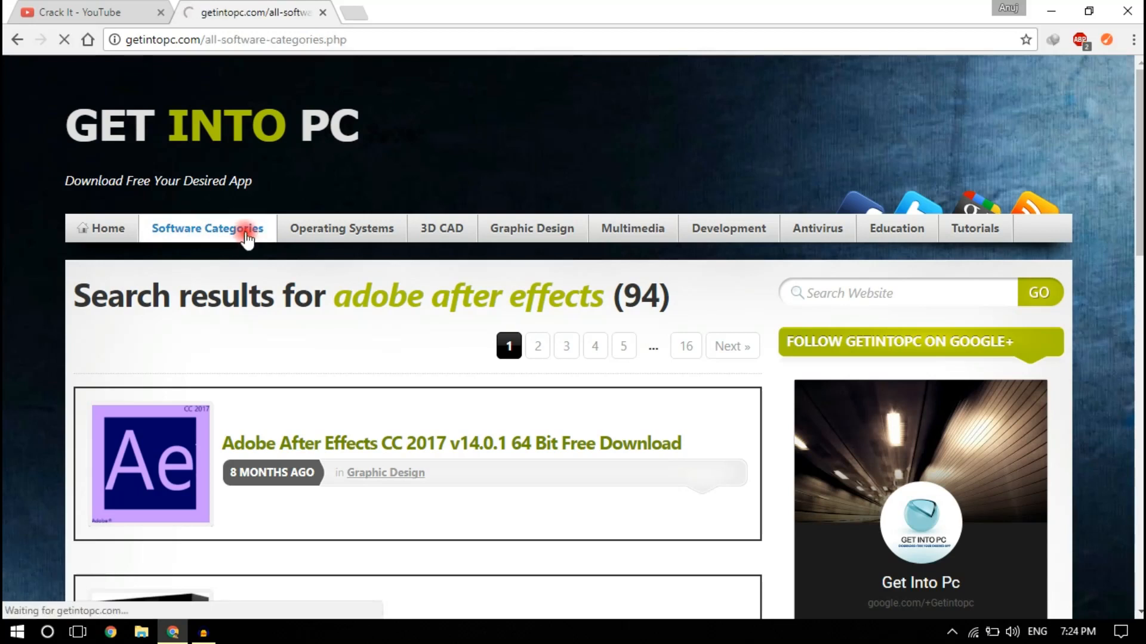
click(207, 228)
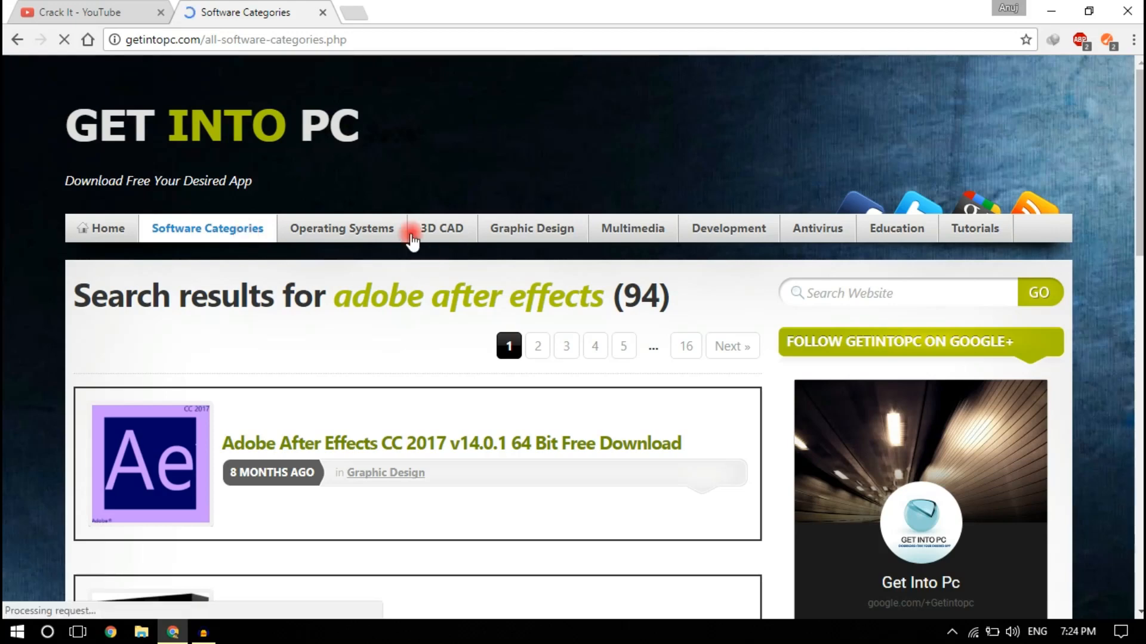
click(207, 228)
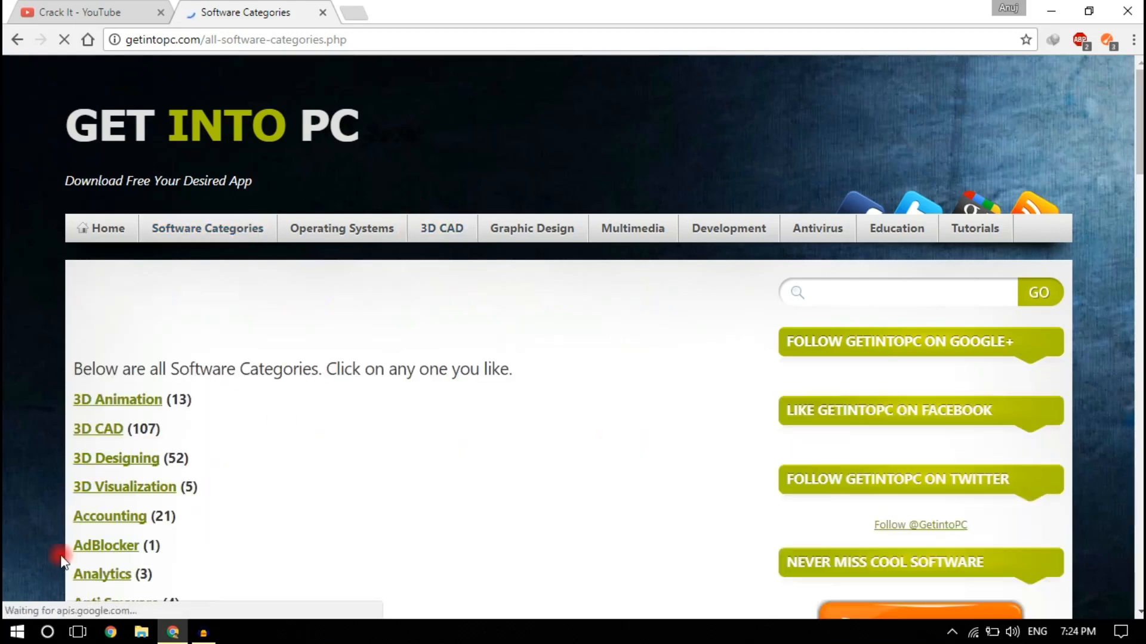
scroll(down, 3)
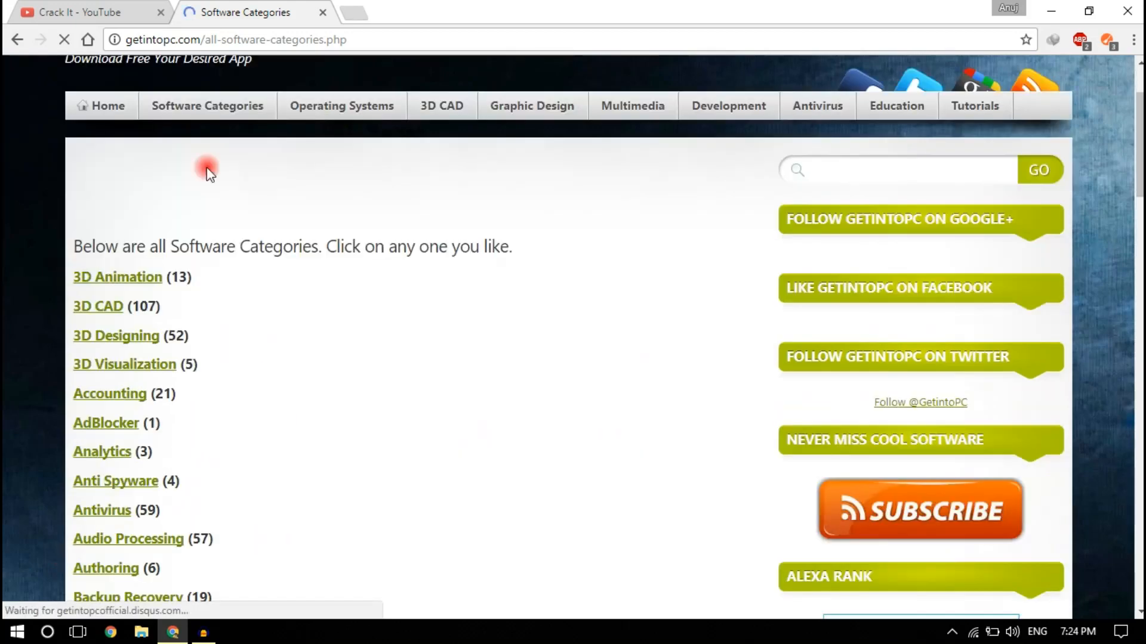
scroll(down, 3)
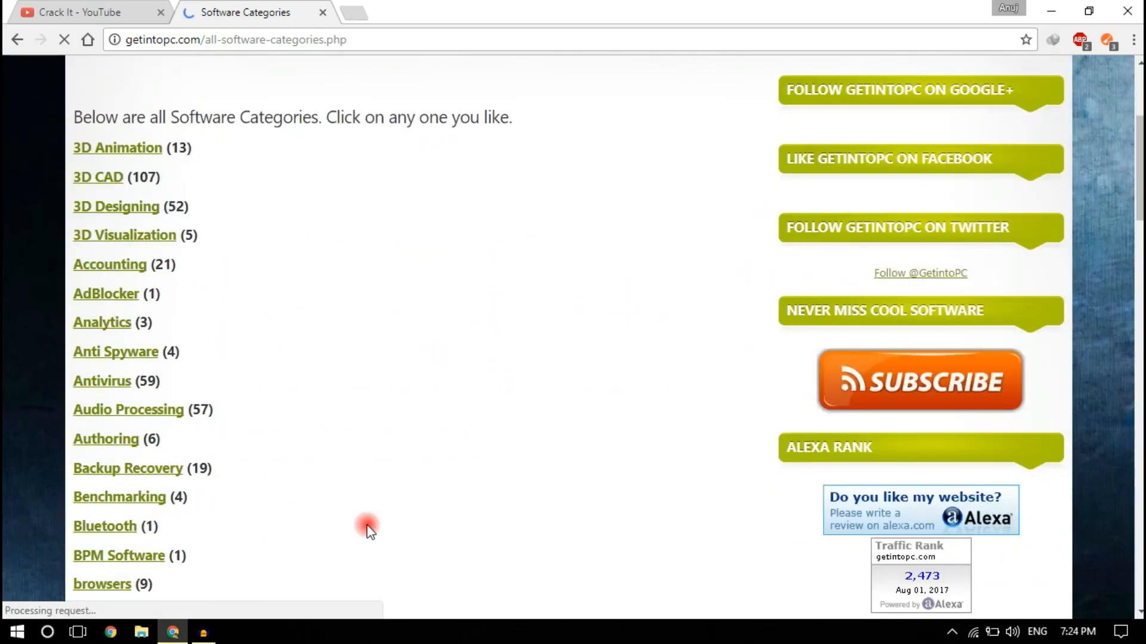
scroll(down, 3)
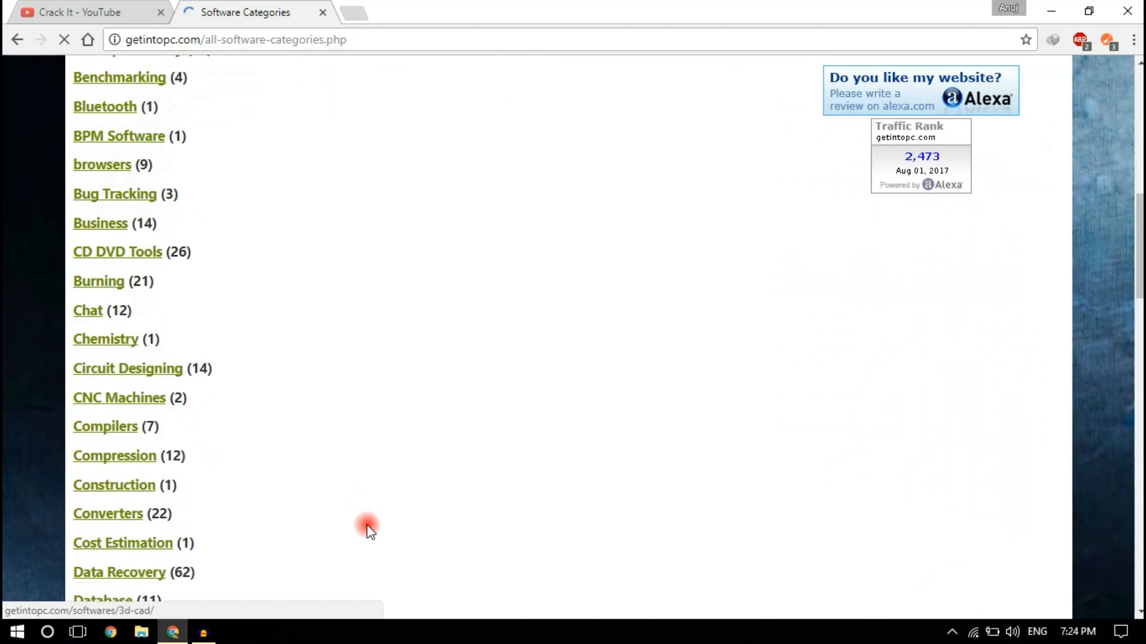
scroll(down, 3)
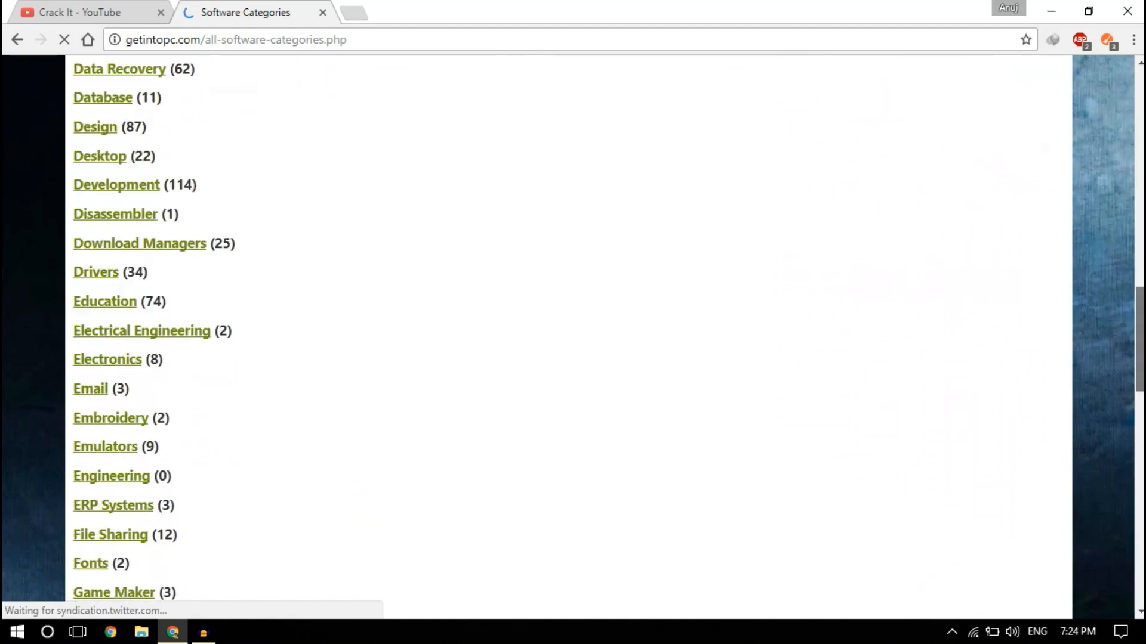
scroll(up, 3)
text(mhk)
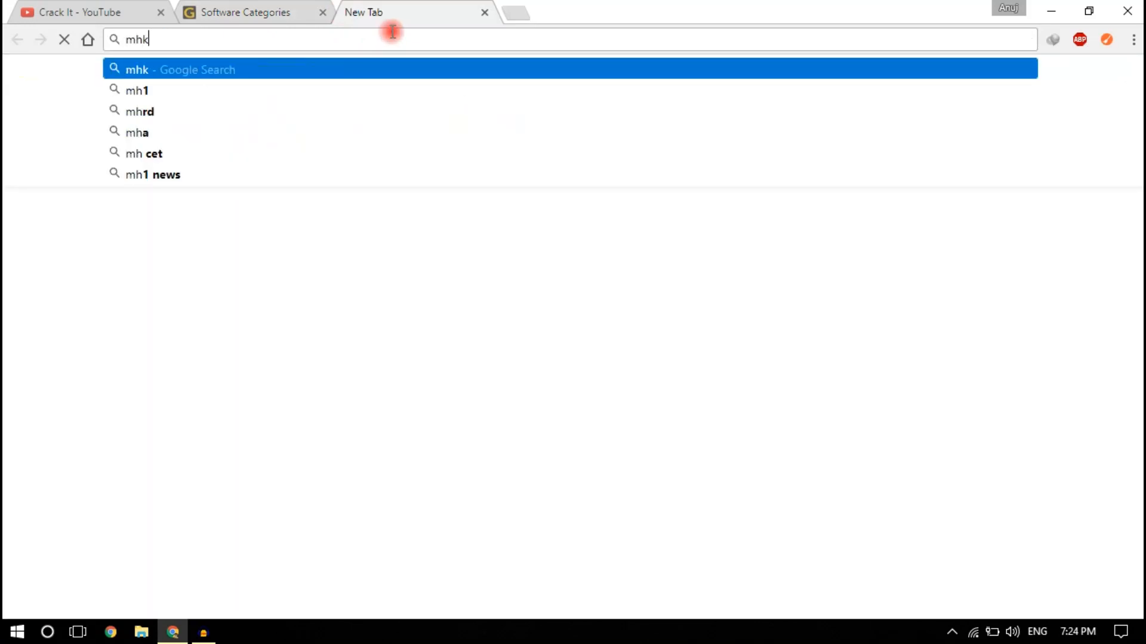
Google 'mhktricks' and open the mhktricks | Tech Unleashed result.
text(tr)
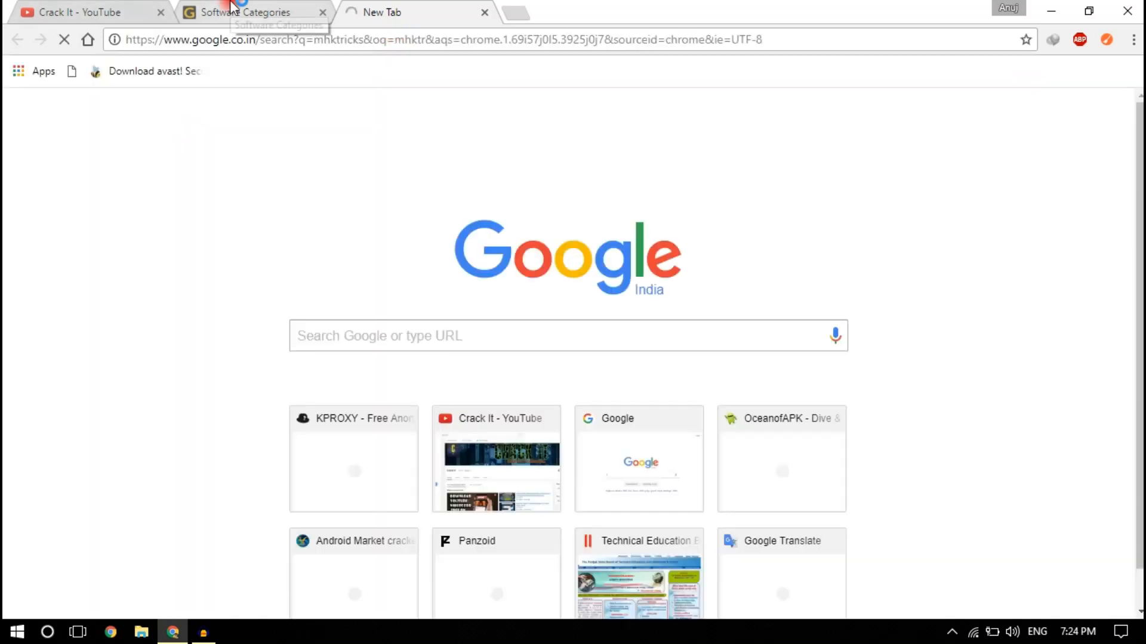
click(416, 13)
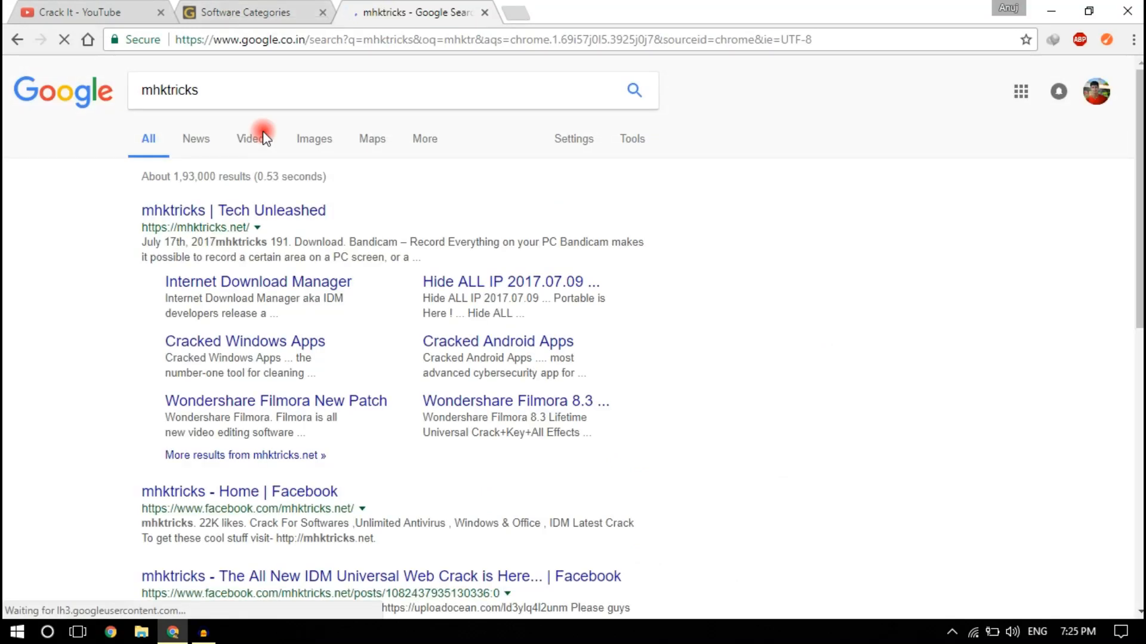
click(234, 211)
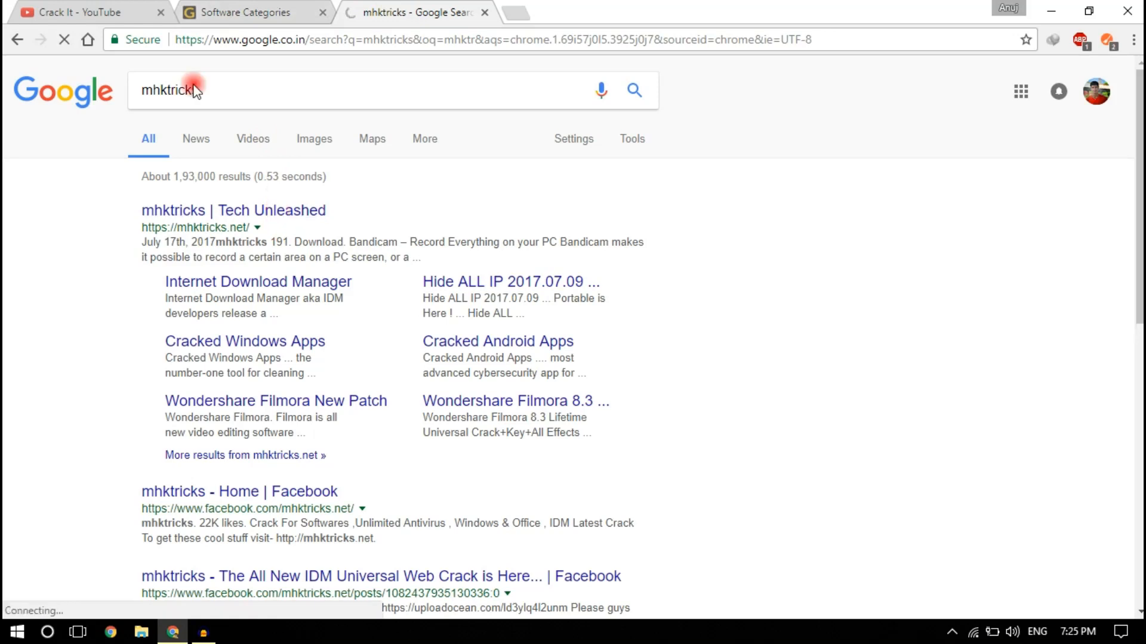
click(233, 210)
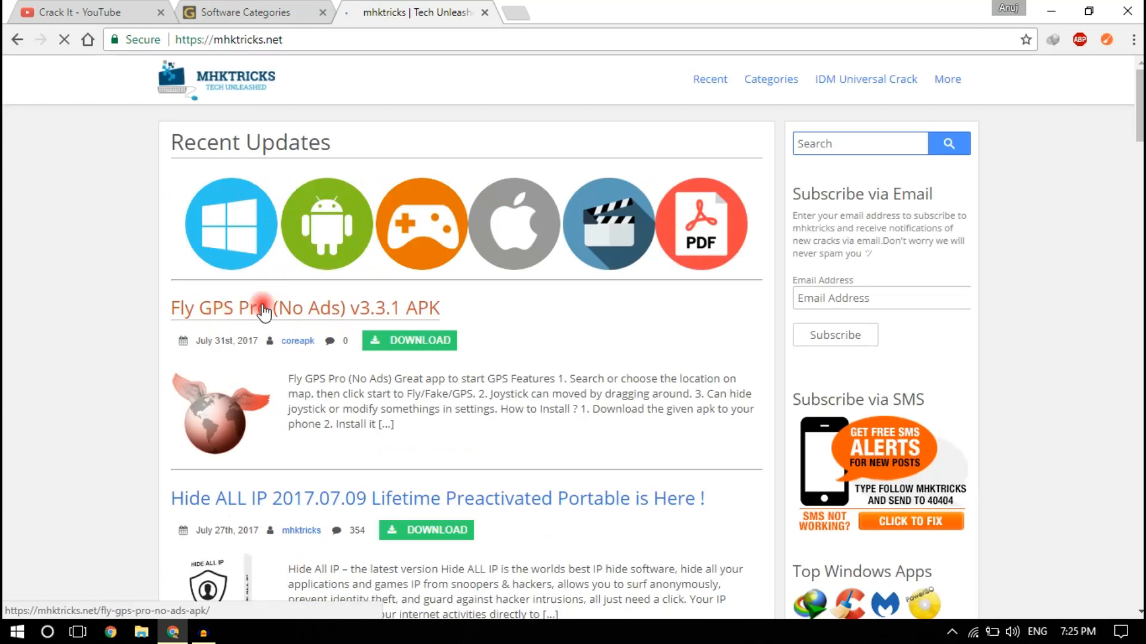
Scroll through the mhktricks Recent Updates posts.
click(263, 308)
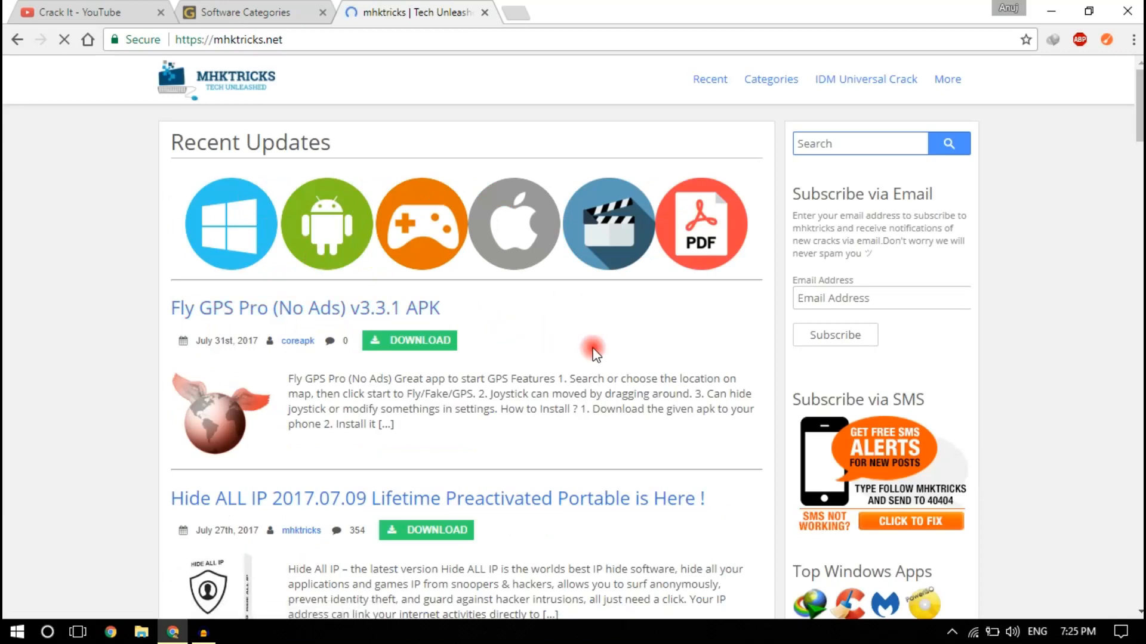
scroll(down, 3)
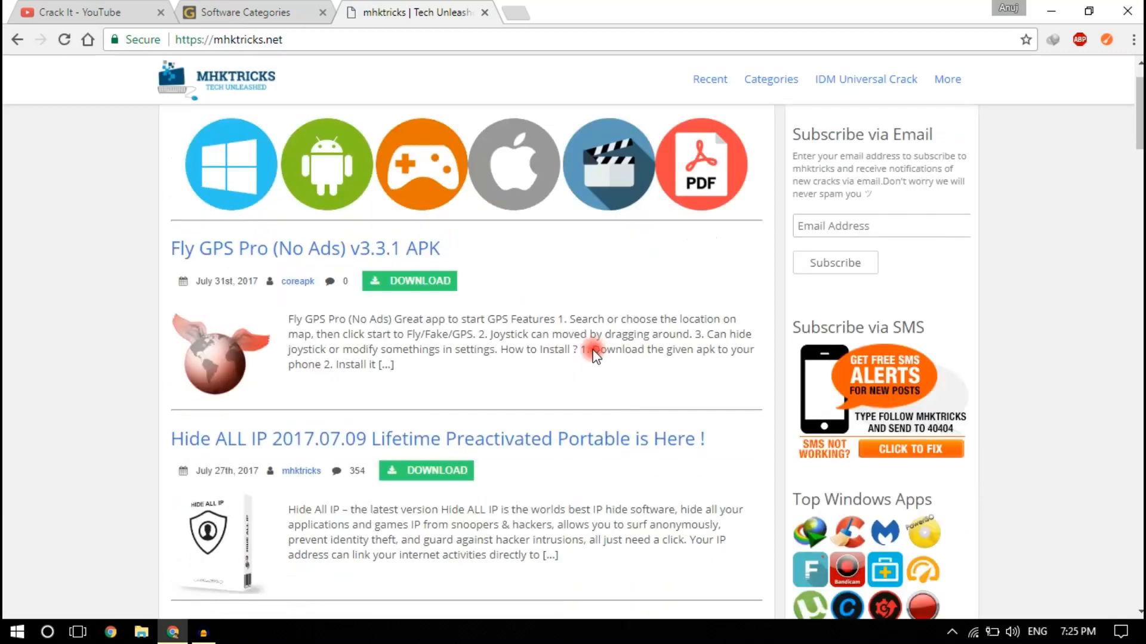
scroll(down, 3)
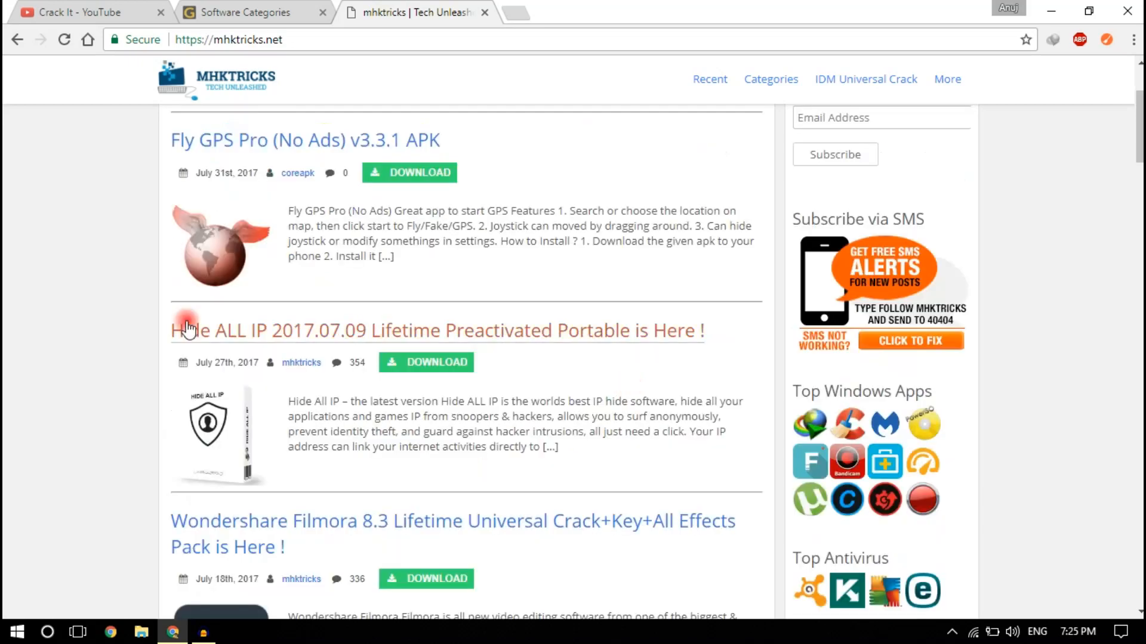
mouse_move(348, 351)
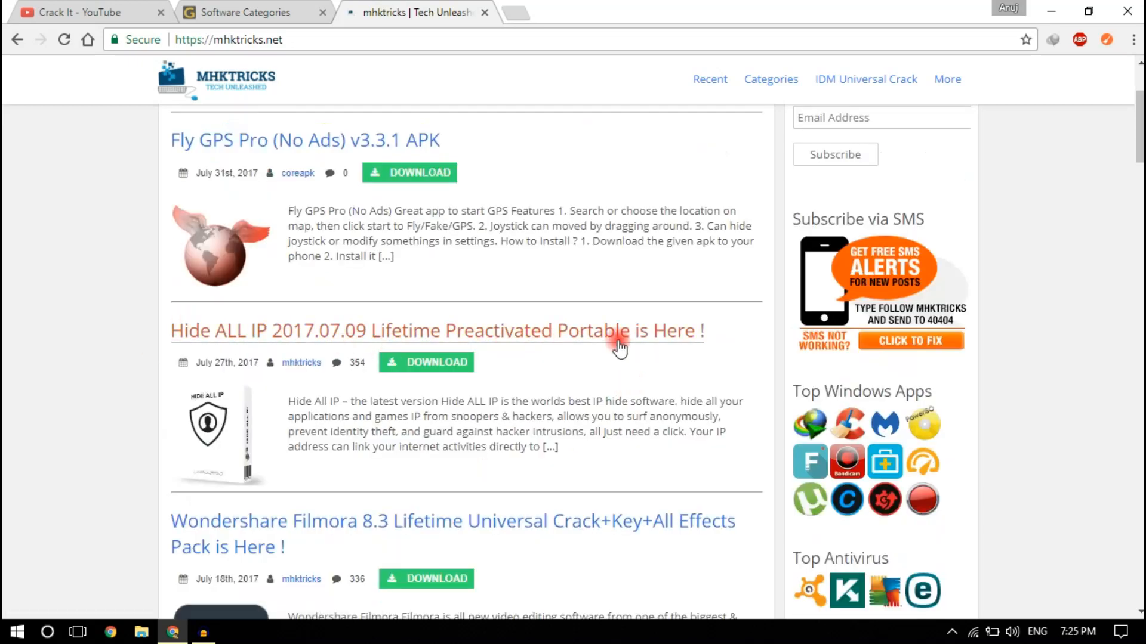
scroll(down, 3)
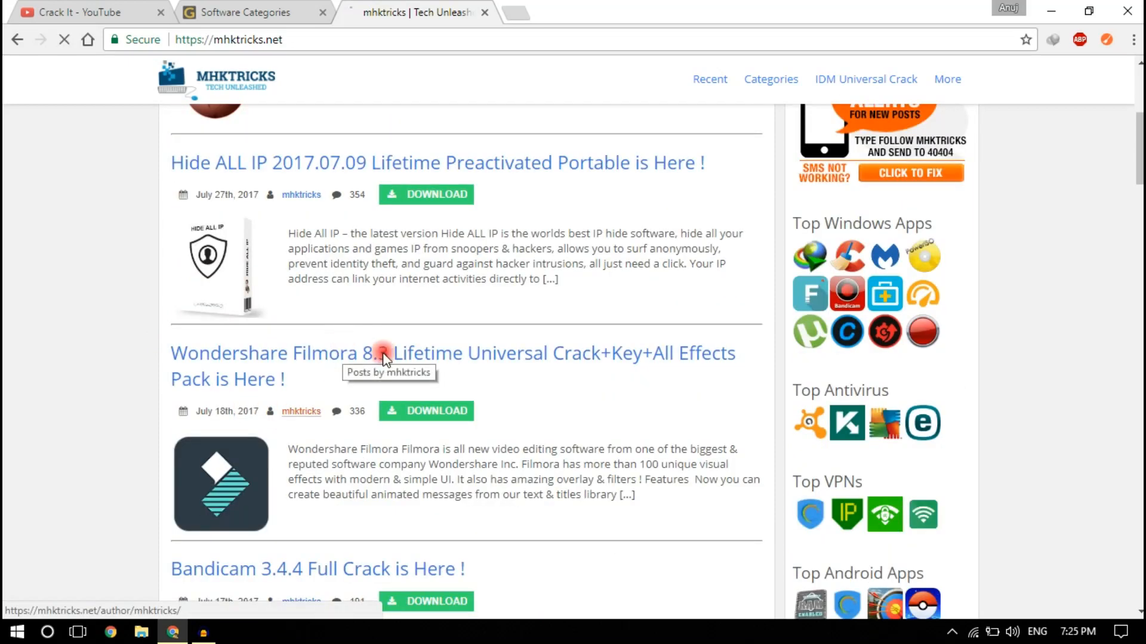
click(453, 353)
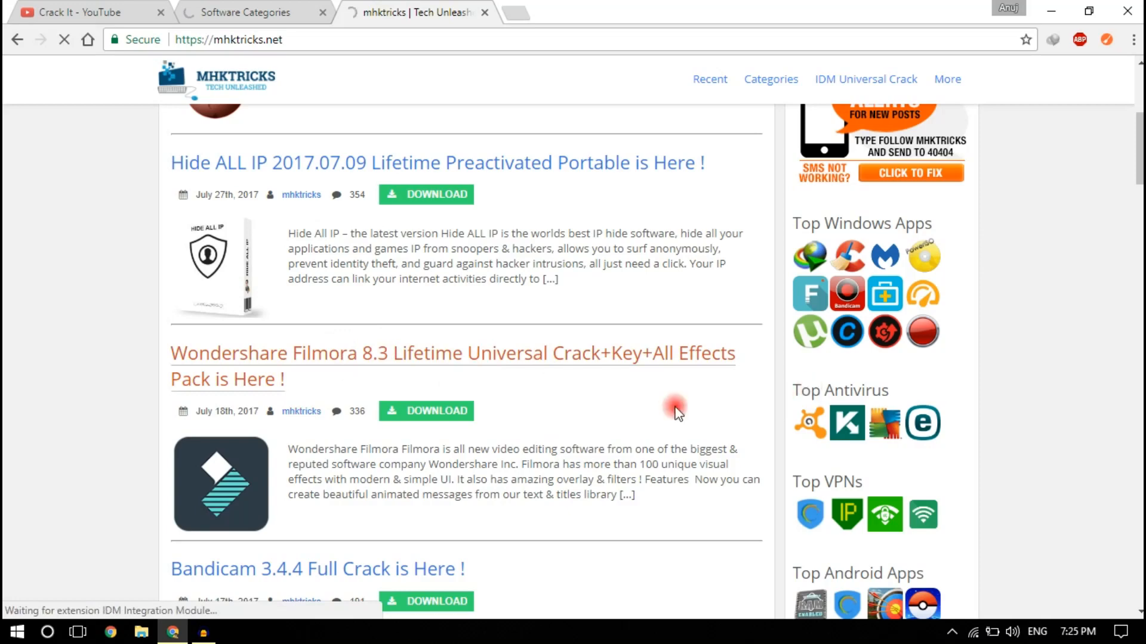
mouse_move(338, 351)
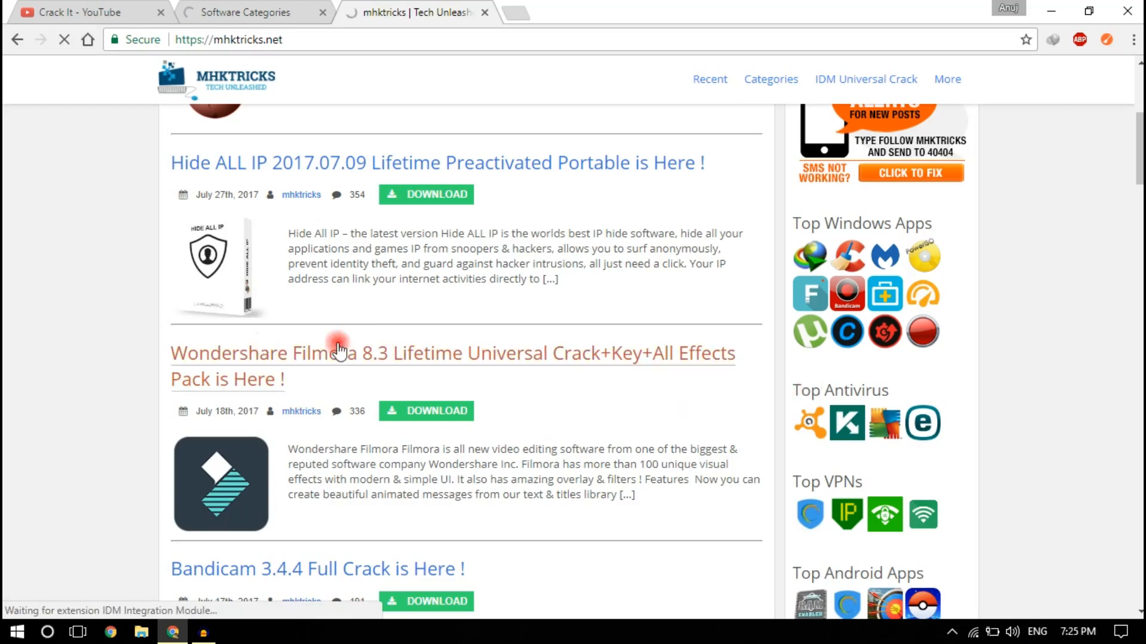
scroll(down, 3)
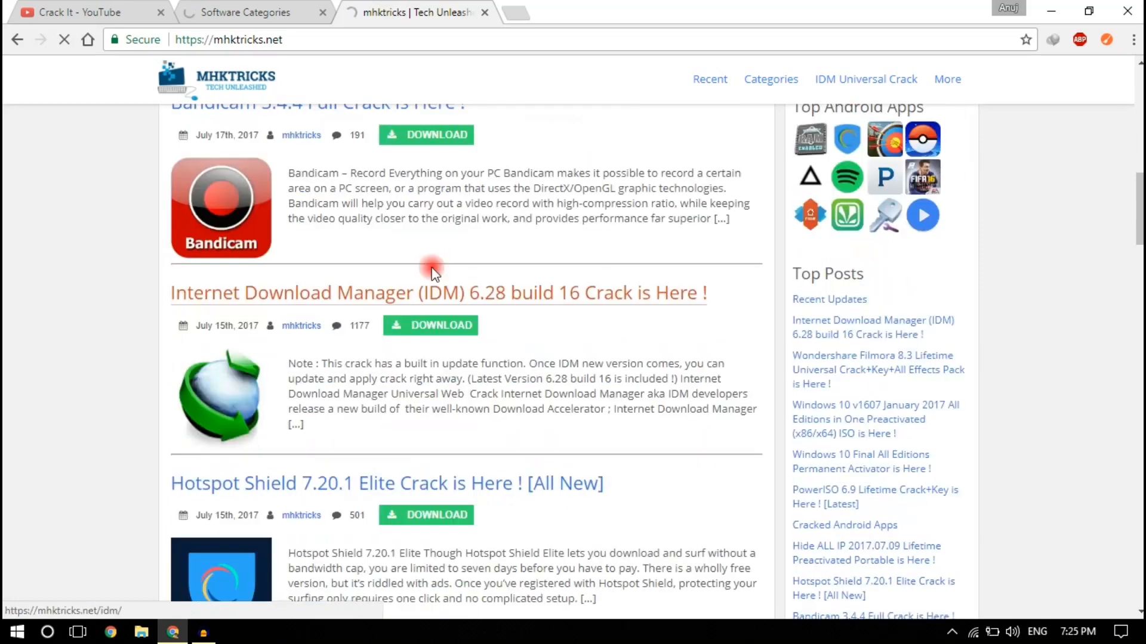
scroll(down, 3)
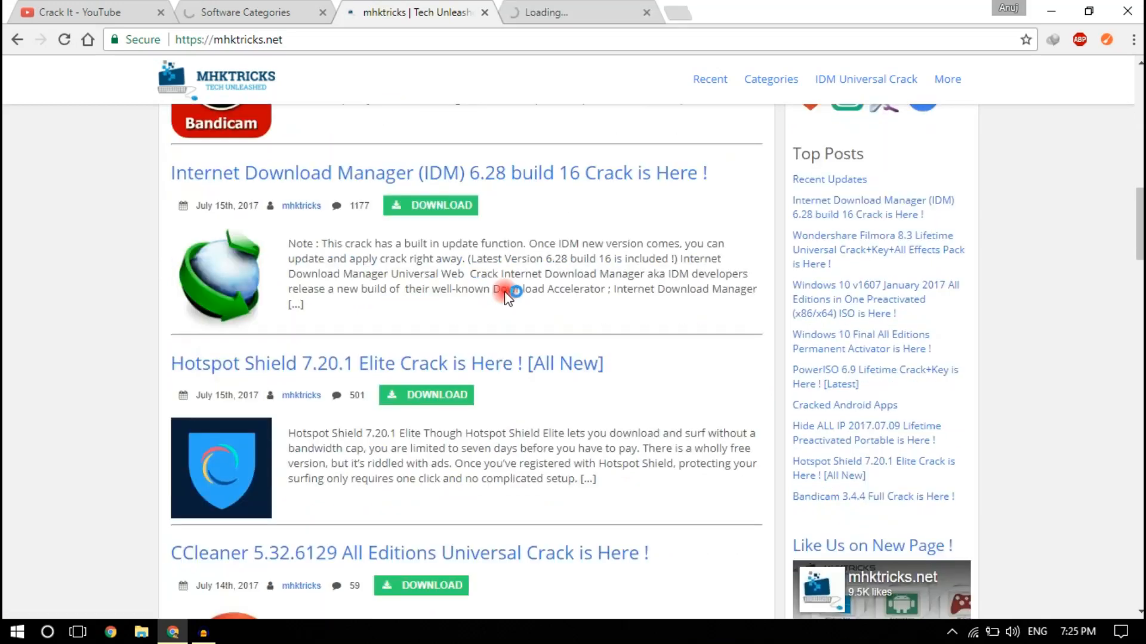
Open the IDM 6.28 build 16 crack post in a new tab and keep scrolling older posts.
click(771, 78)
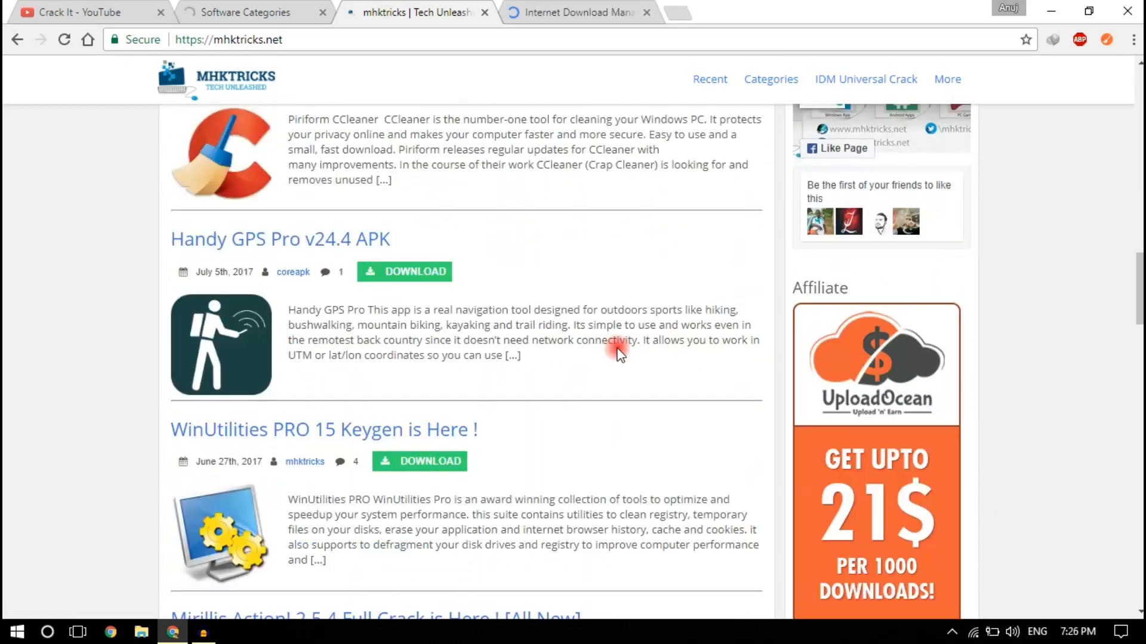
scroll(down, 3)
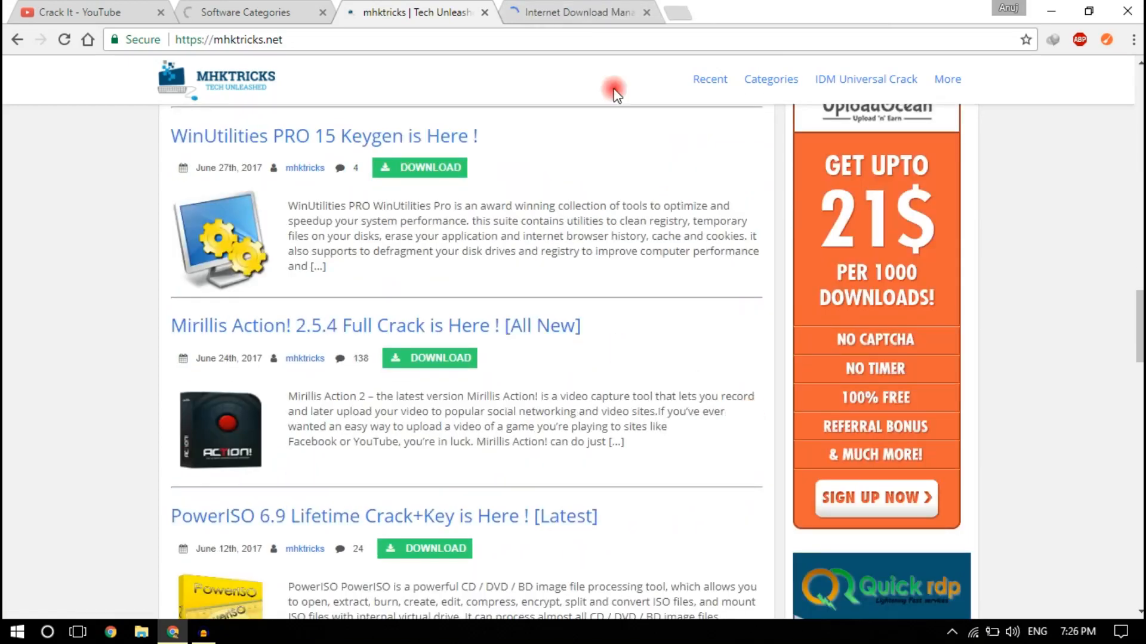
scroll(down, 3)
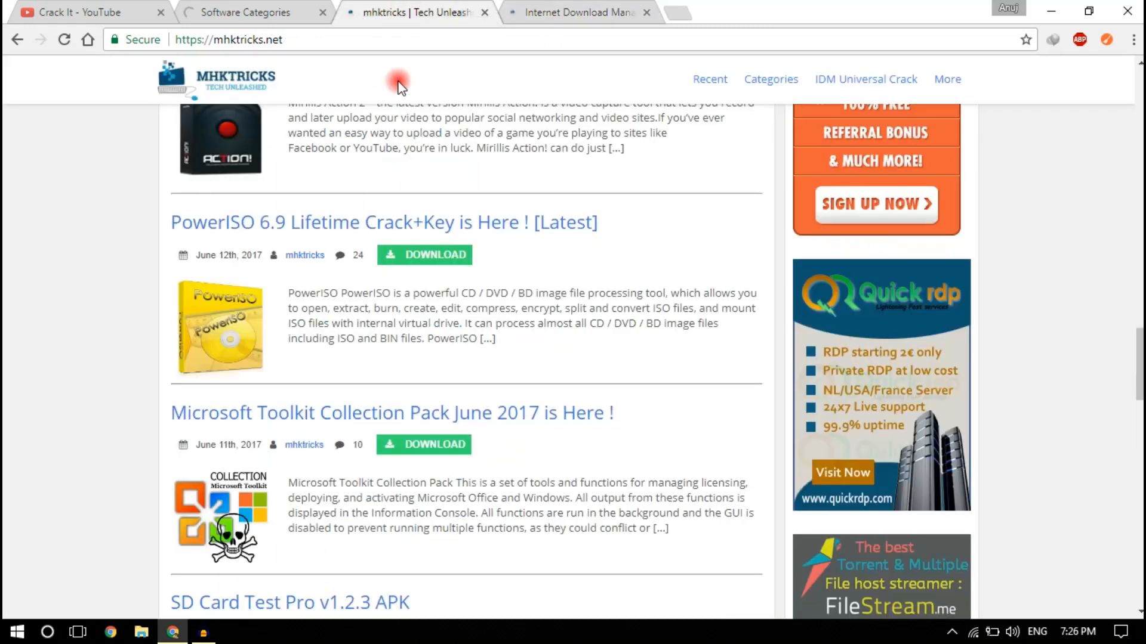
scroll(down, 3)
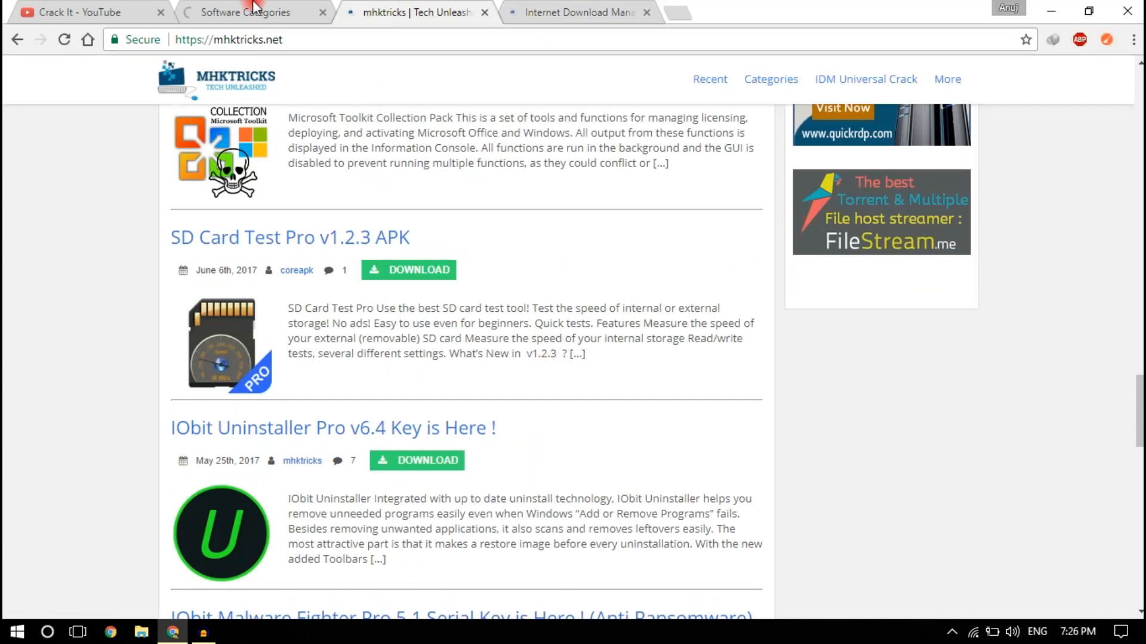
On the IDM post, follow the Crack + Setup direct download link to UploadOcean.
click(577, 12)
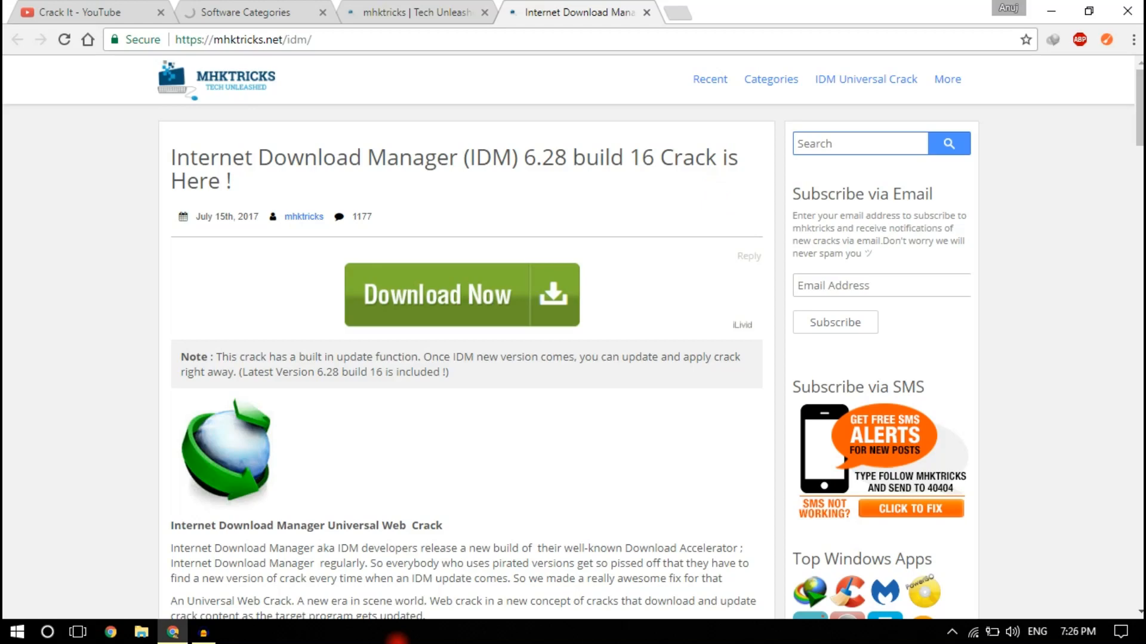
scroll(down, 3)
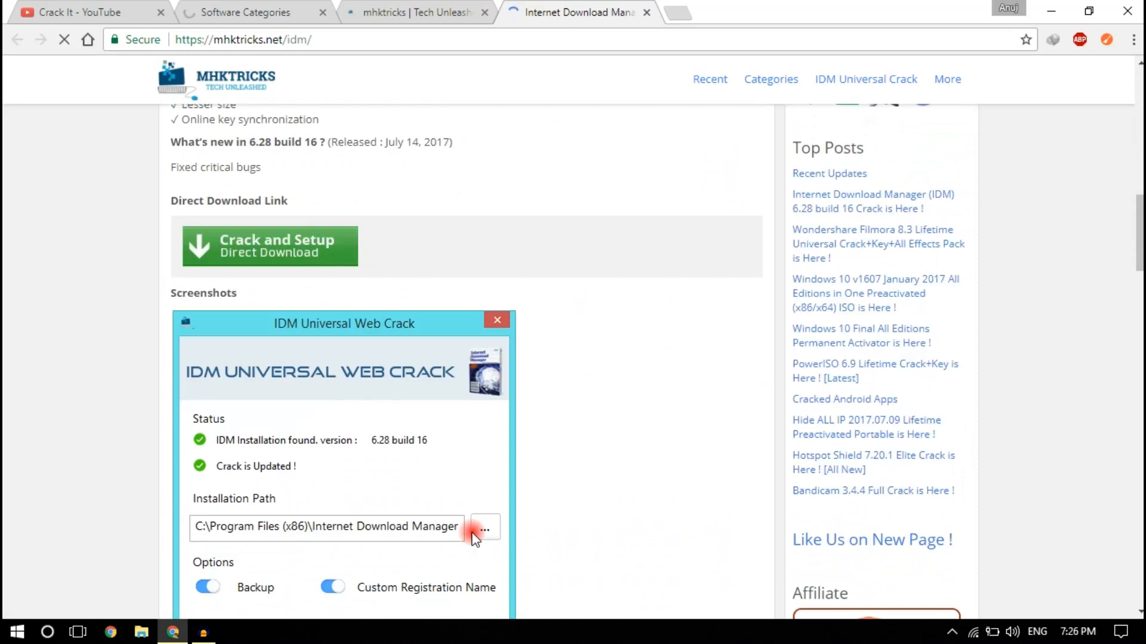
mouse_move(385, 332)
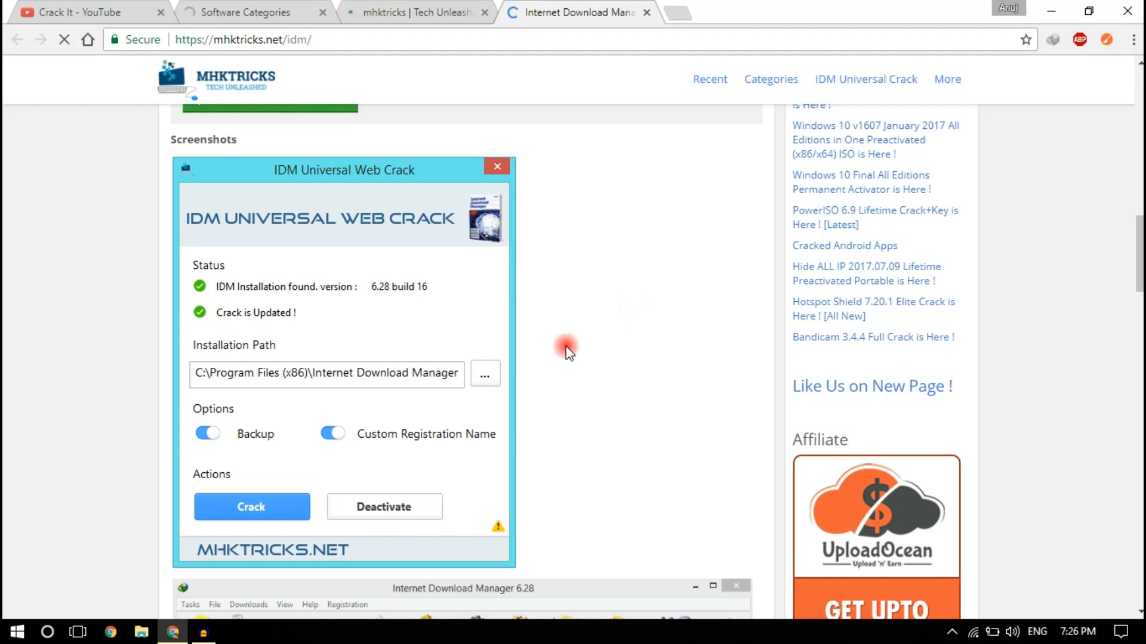
scroll(down, 3)
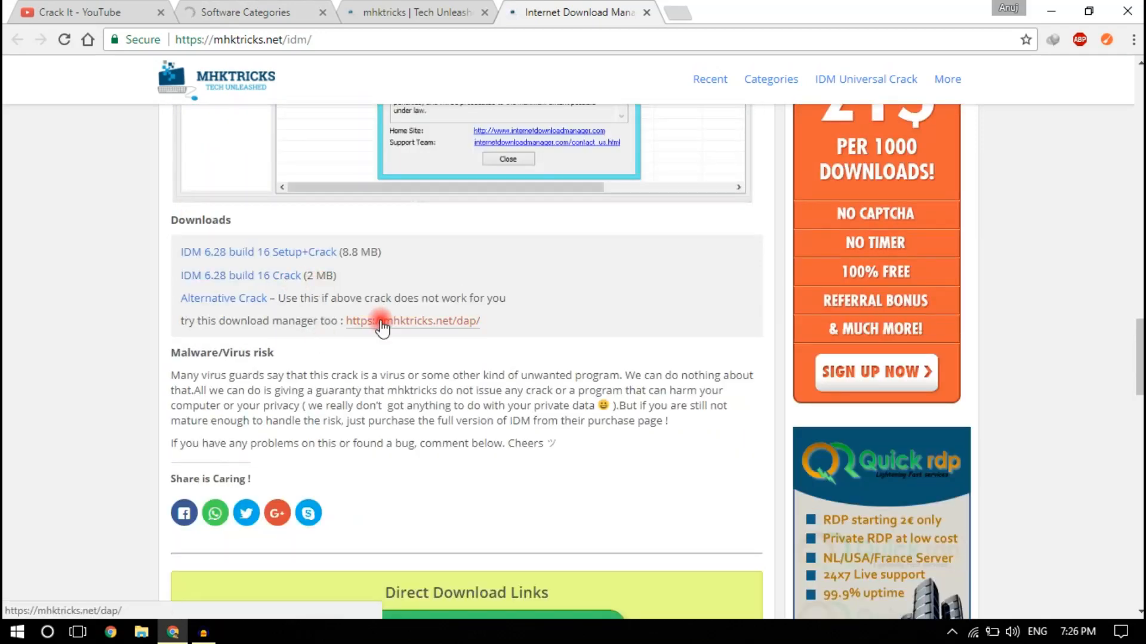
scroll(down, 3)
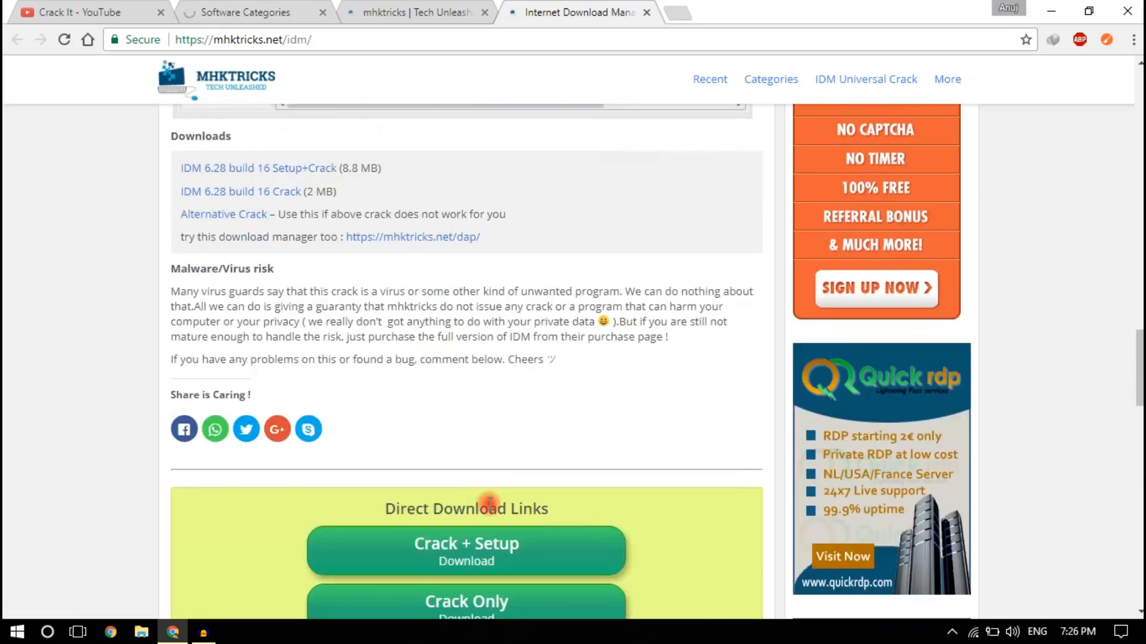
scroll(down, 3)
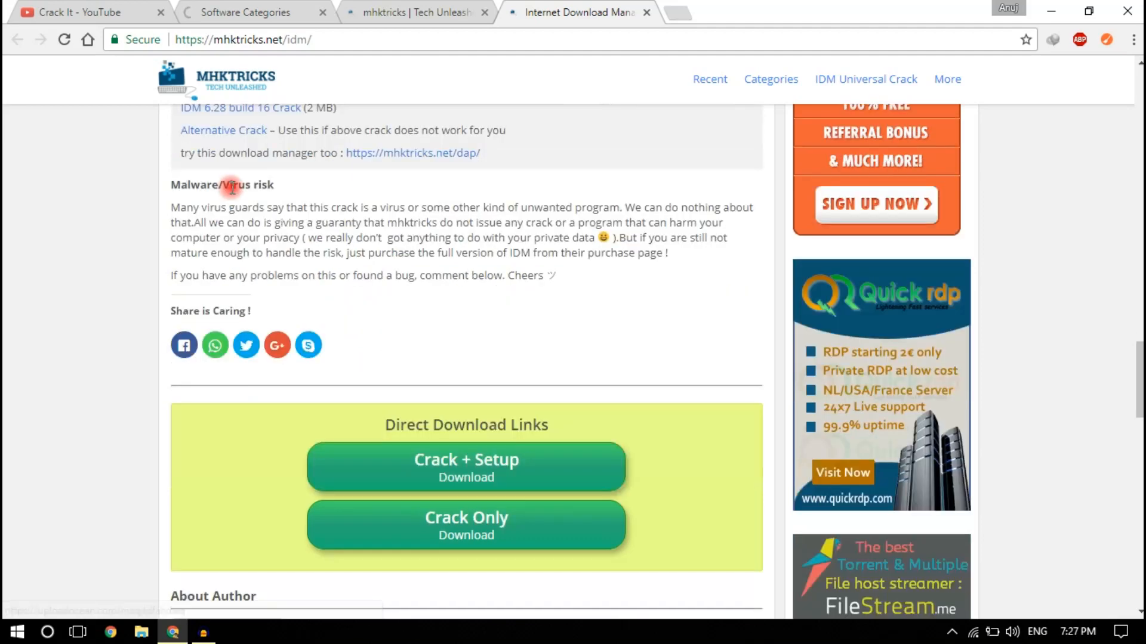
click(466, 467)
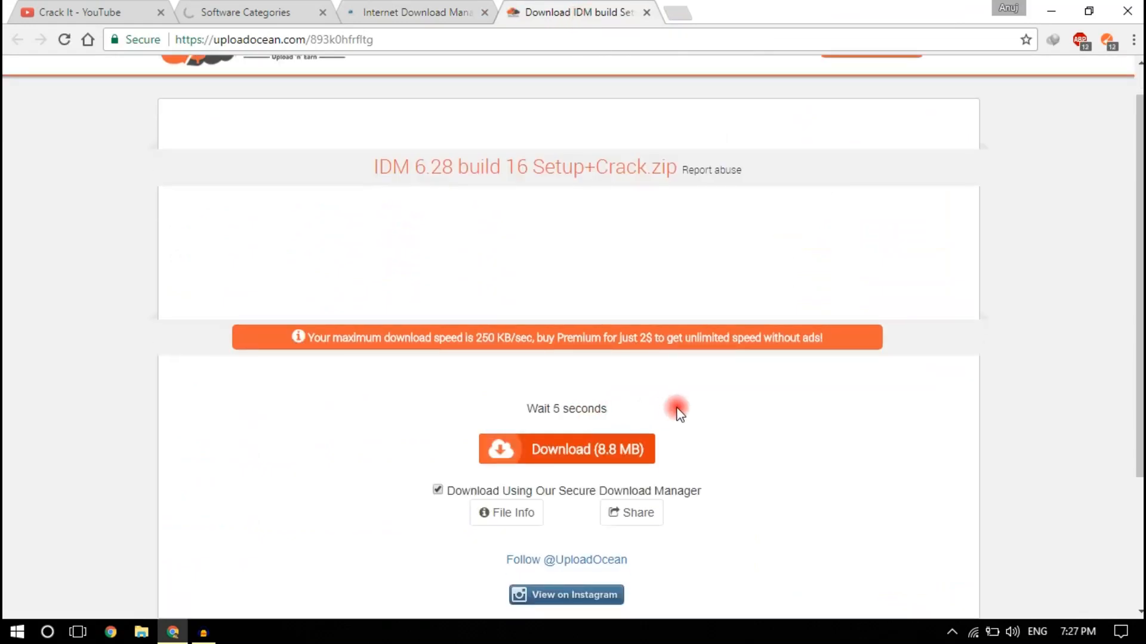
Get UploadOcean's 8.8 MB IDM zip download link and return to the getintopc photoshop results.
click(437, 491)
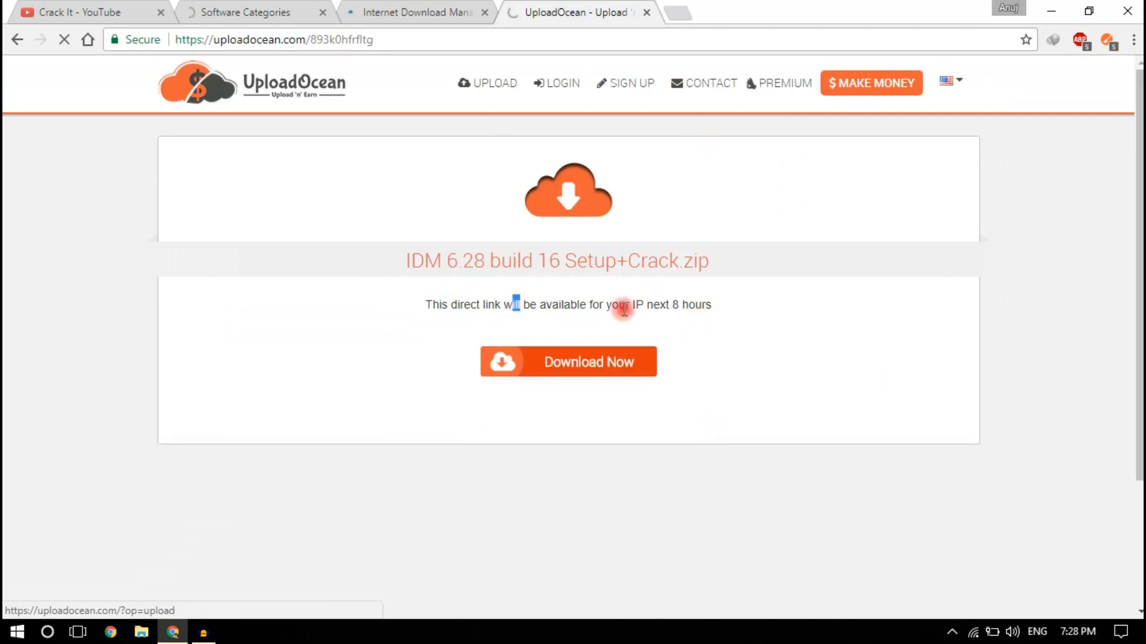
click(252, 12)
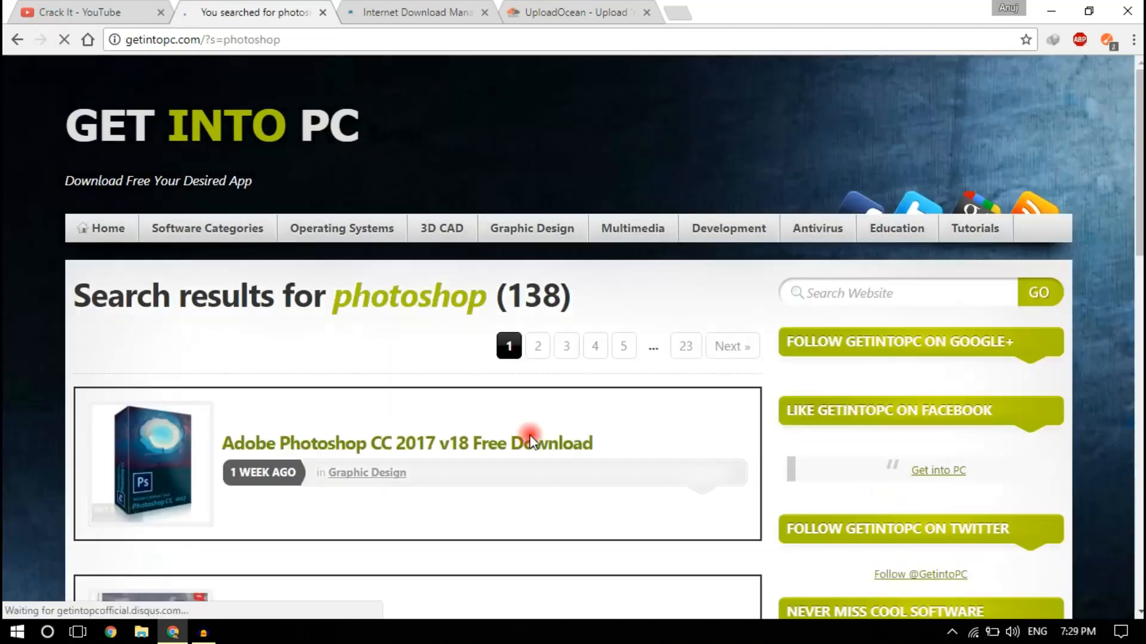
Open the Photoshop CC 2017 v18 post, start its 64-bit download, and pass the adblocker notice.
click(407, 443)
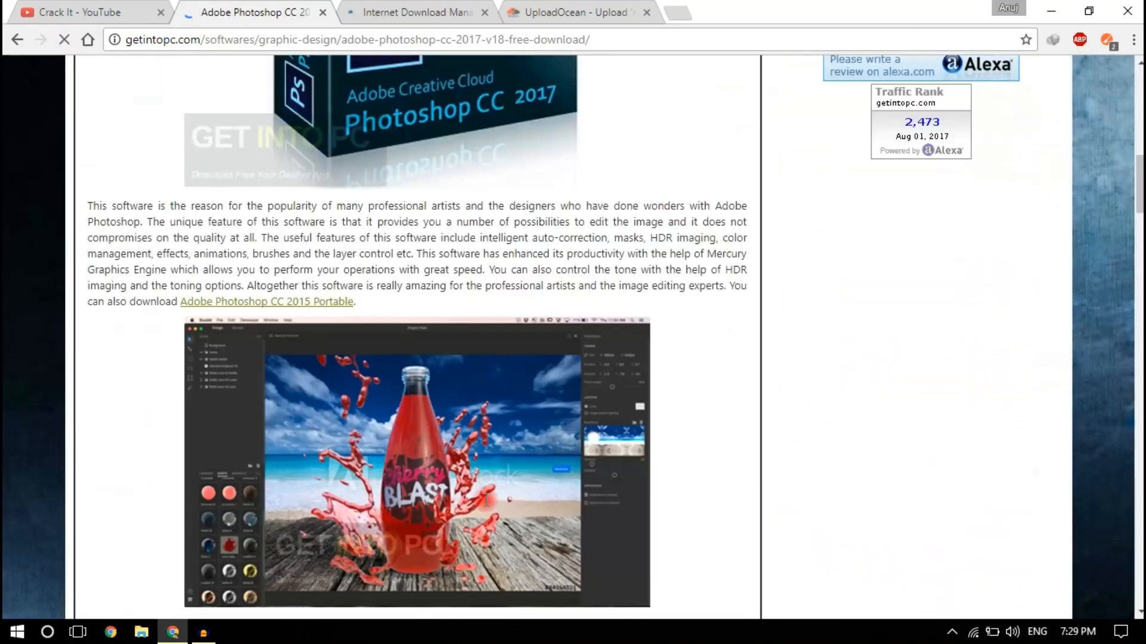
scroll(down, 3)
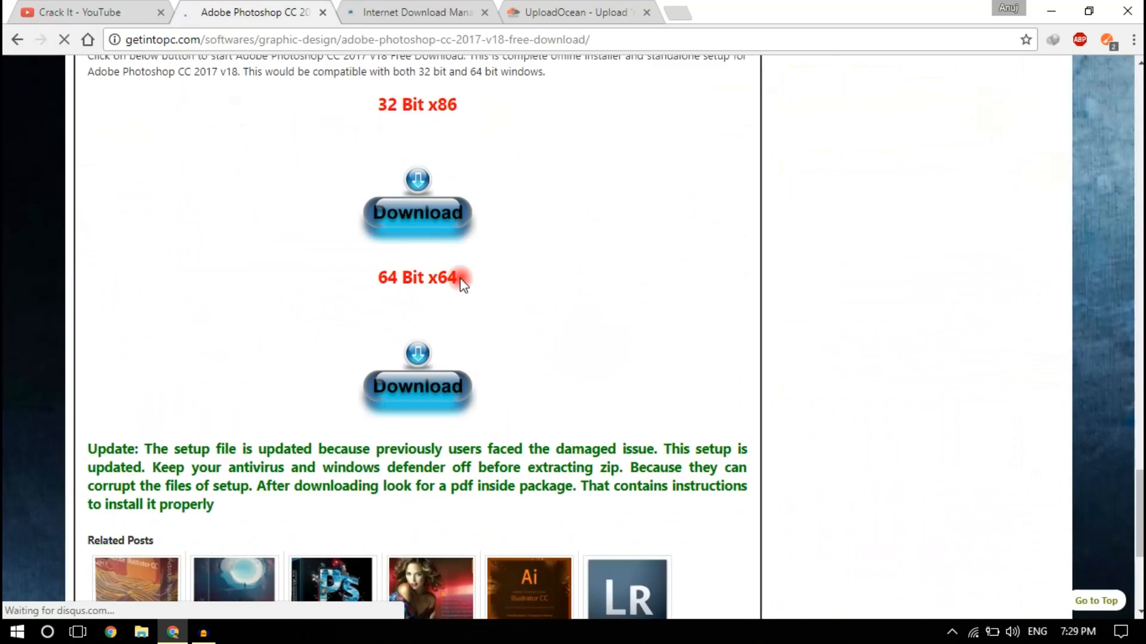
click(417, 385)
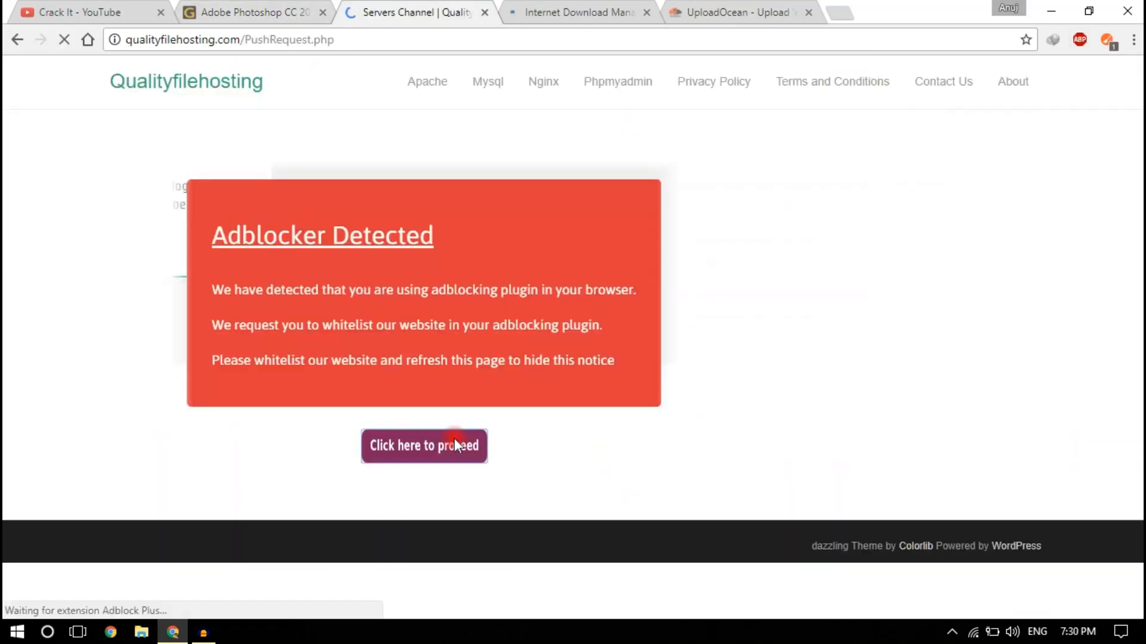
click(423, 446)
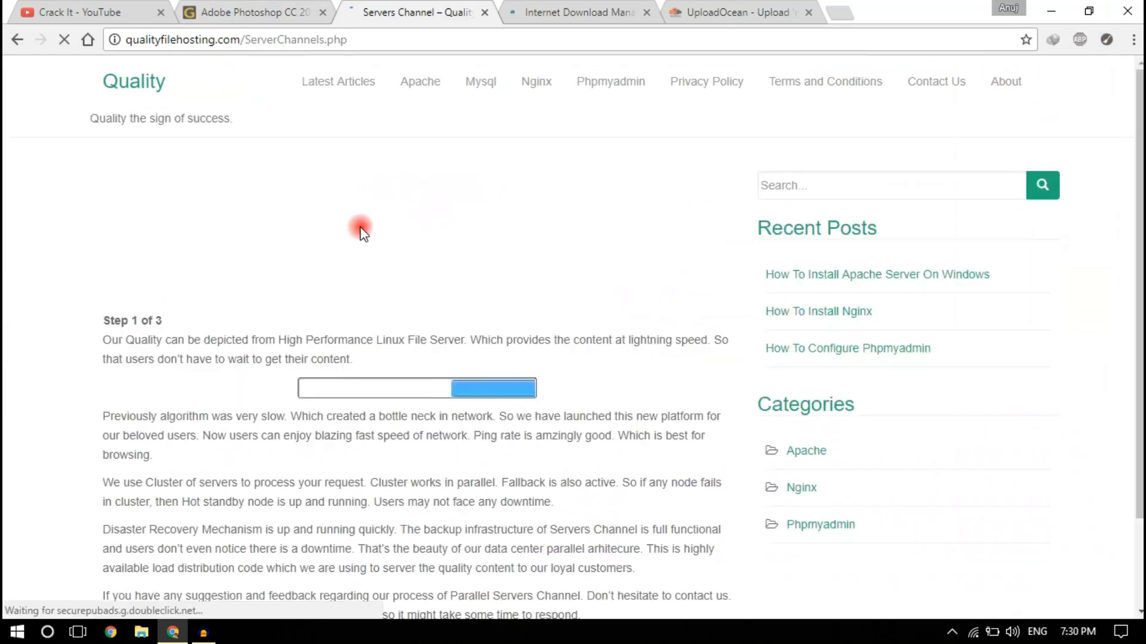